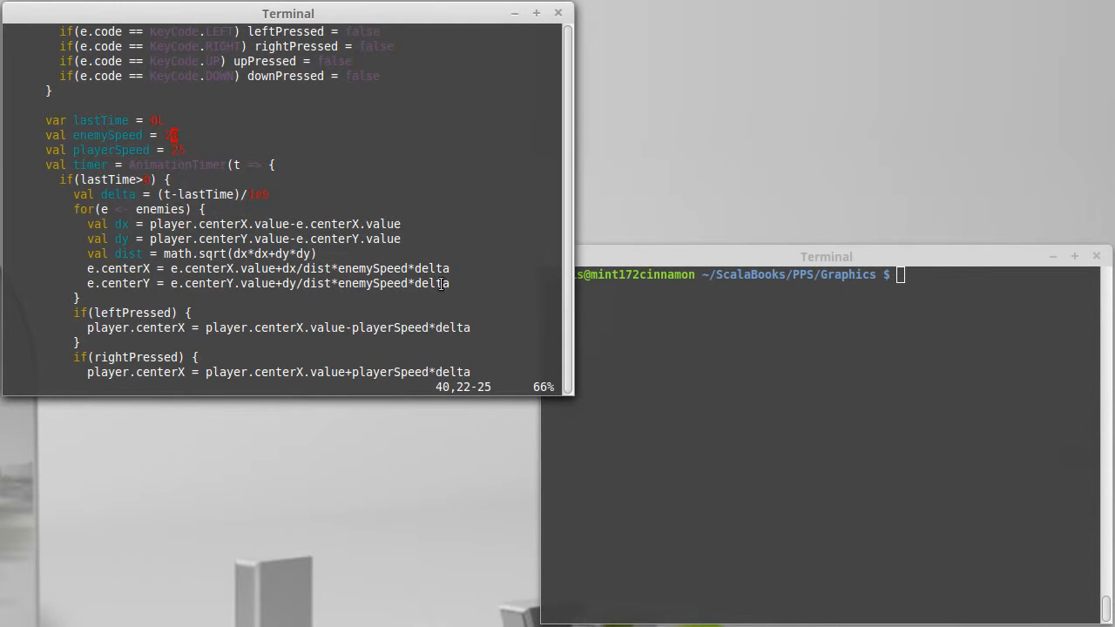
Run RunAway.scala with the scalafx command in the terminal
type("scalafx RunAway.scala")
type("var")
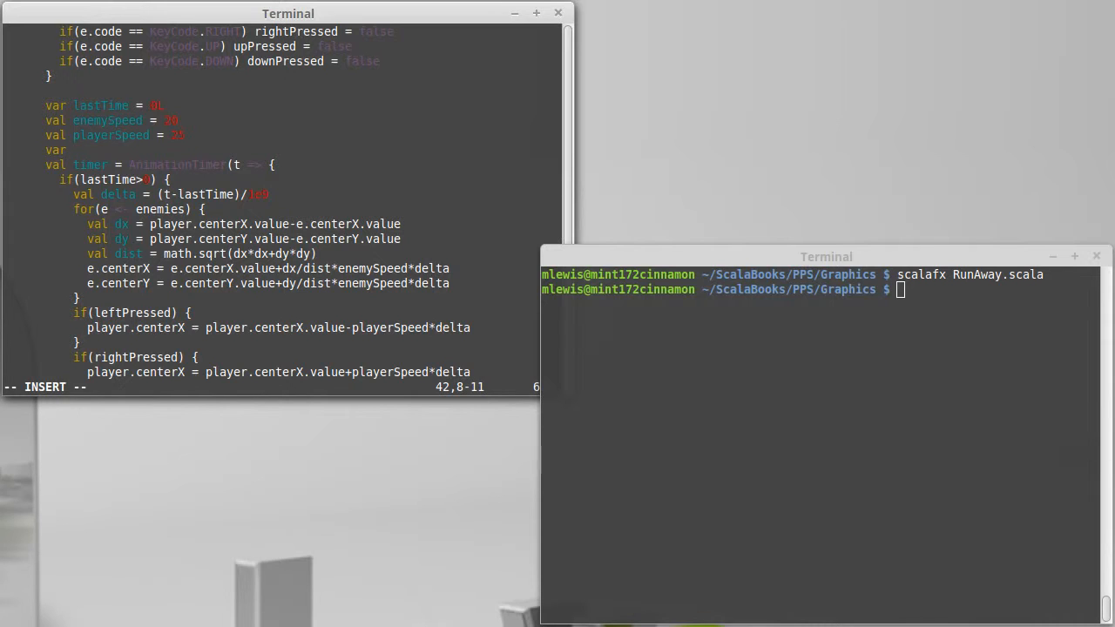
Declare a new var spawnDelay on the line after playerSpeed
type("spawn")
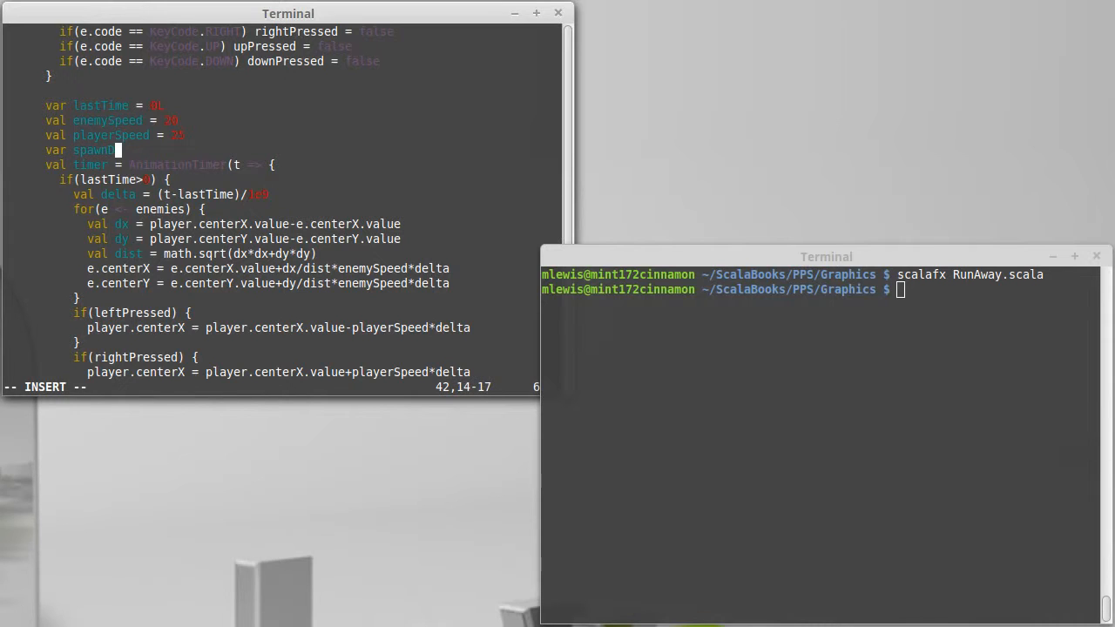
type("Delay")
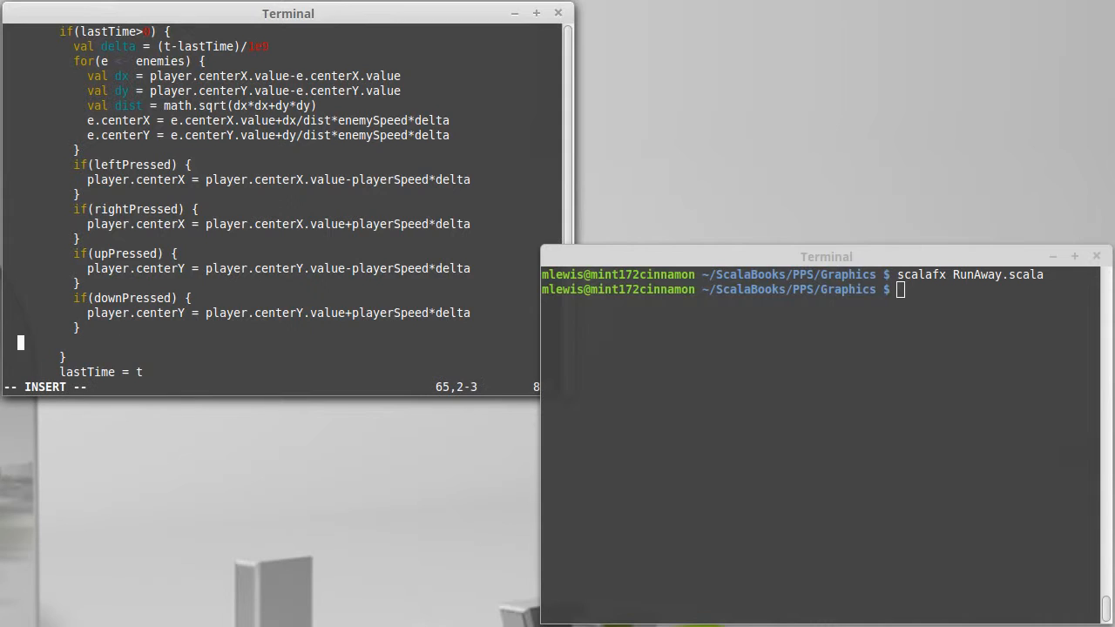
Decrement spawnDelay by delta after the downPressed movement block
type("spaw")
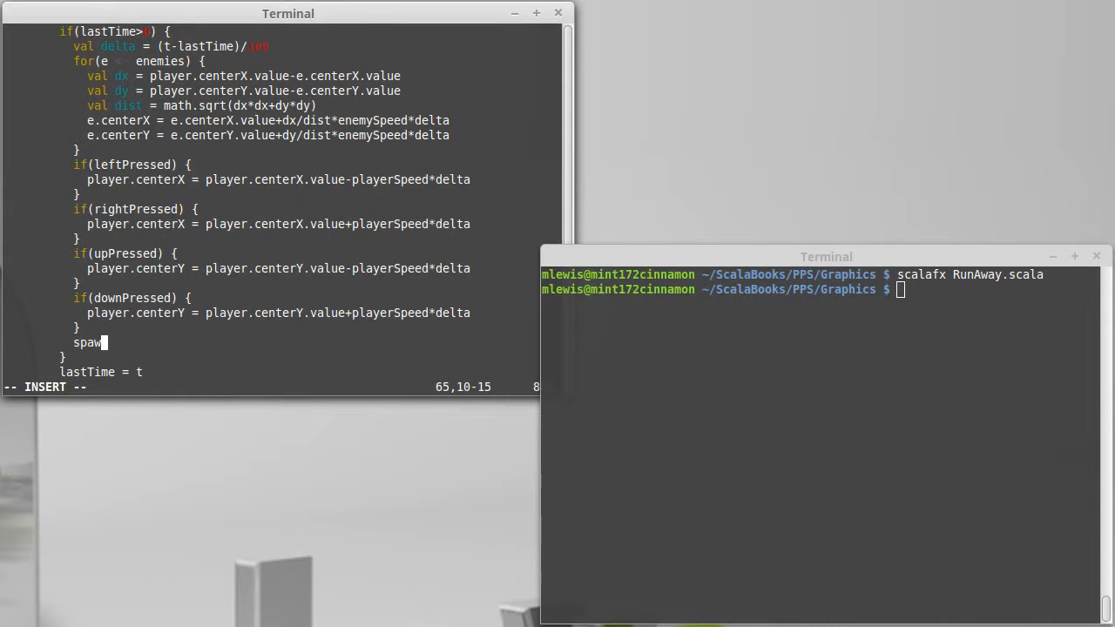
type("nDelay -=")
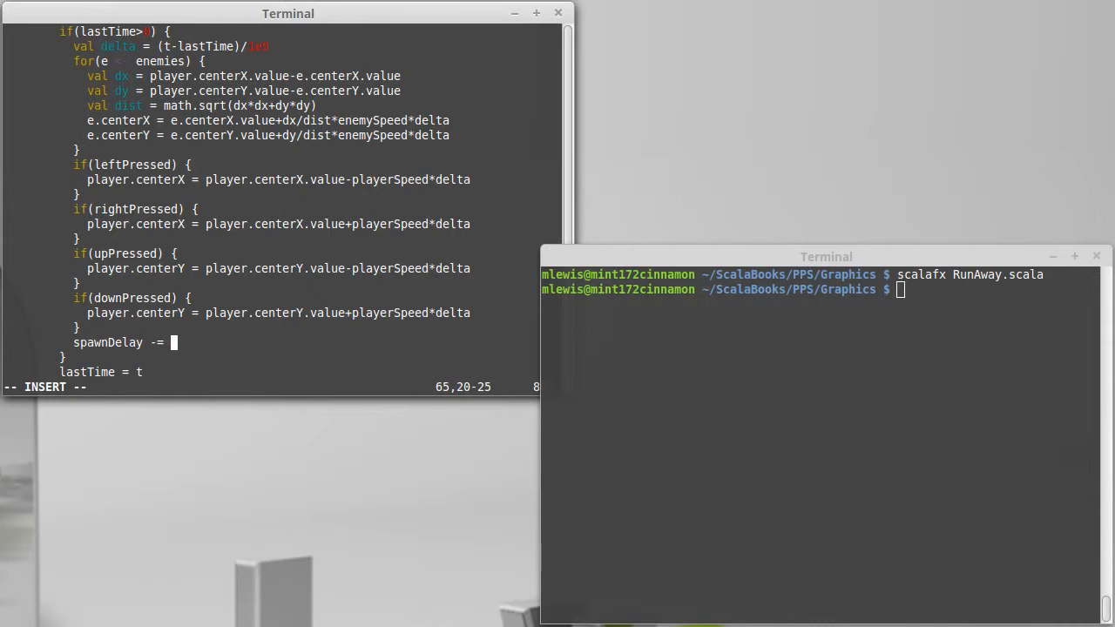
type("delta")
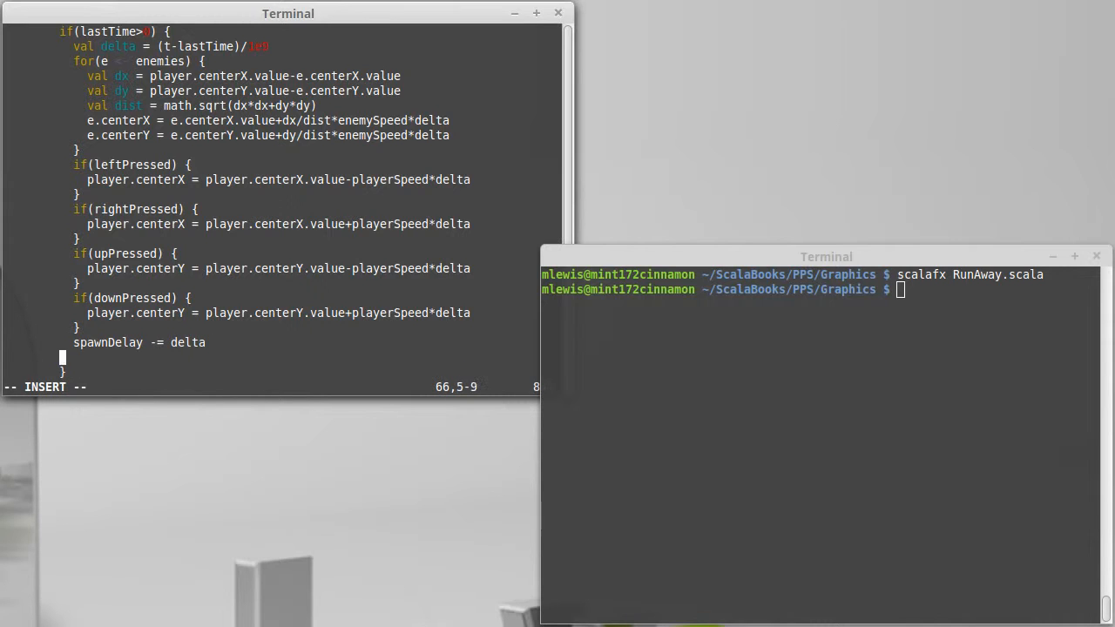
Reset spawnDelay to 5.0 inside an if(spawnDelay<0) block
type("if(spawn")
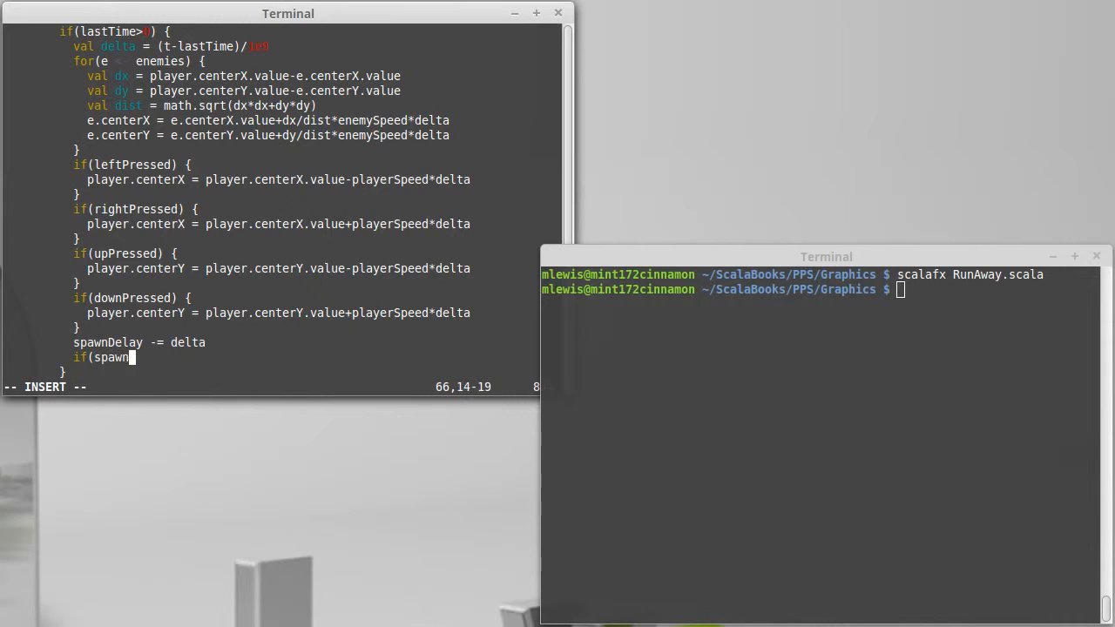
type("Delay")
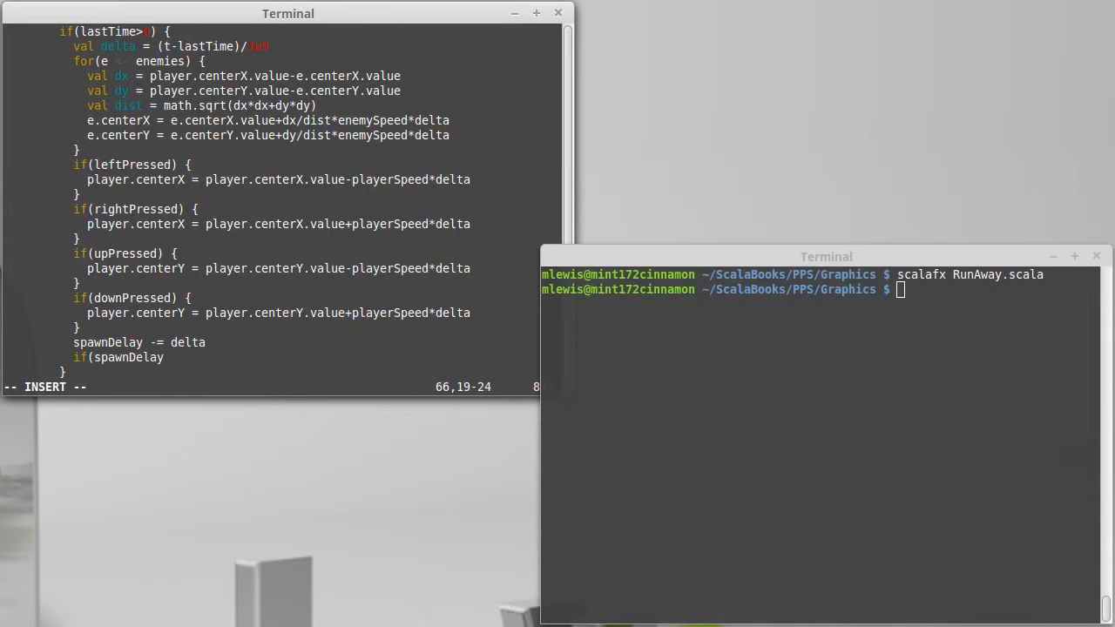
type("<0) {")
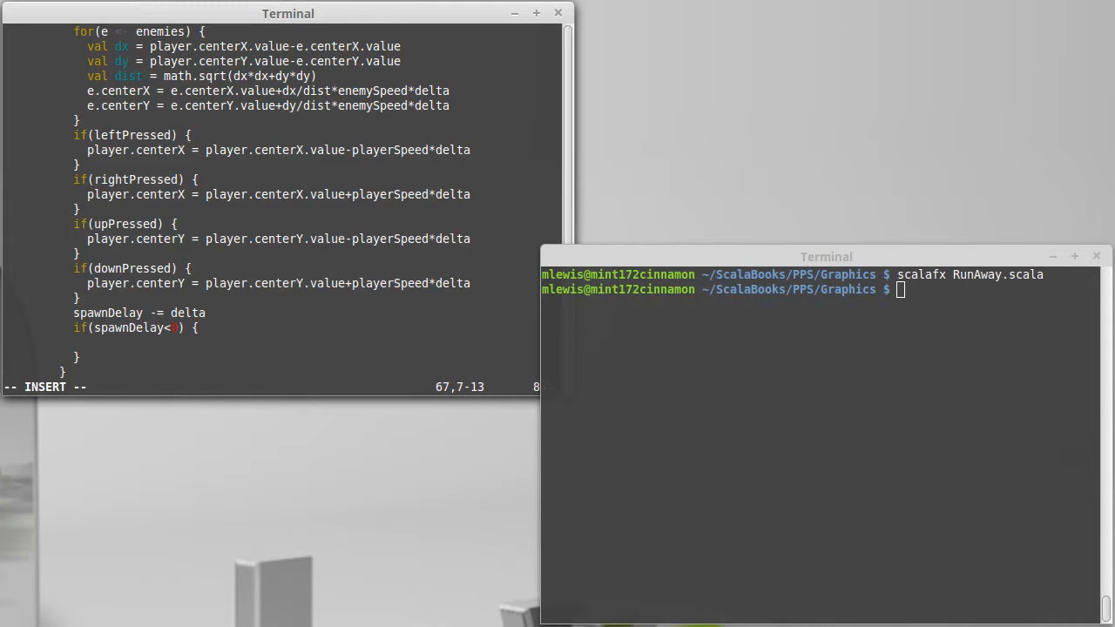
type("spawn")
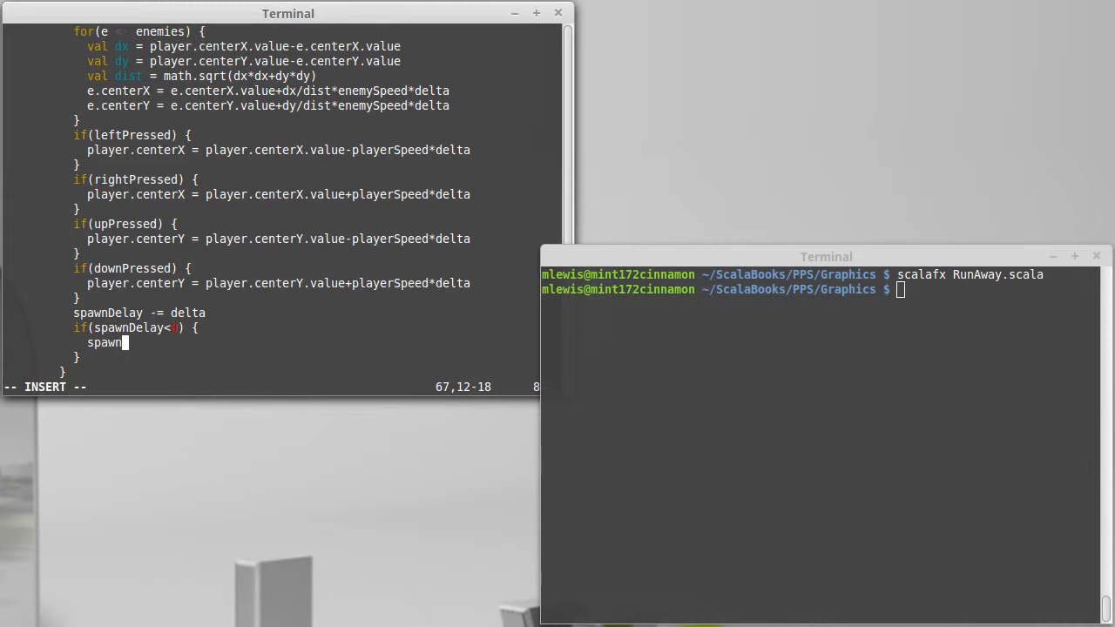
type("Delay")
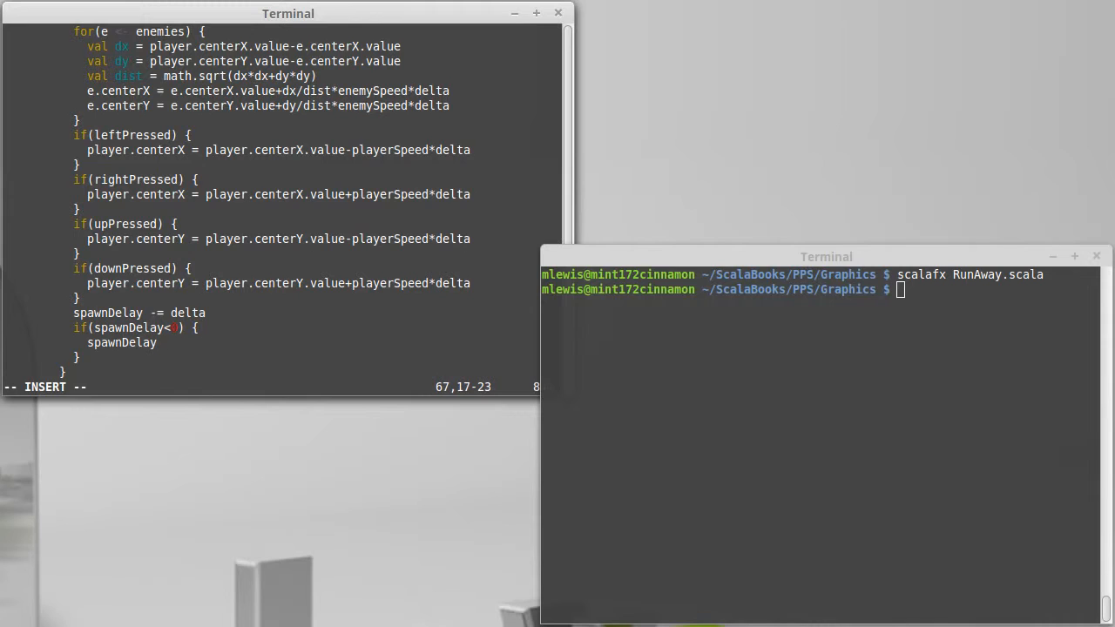
type("= 5.0")
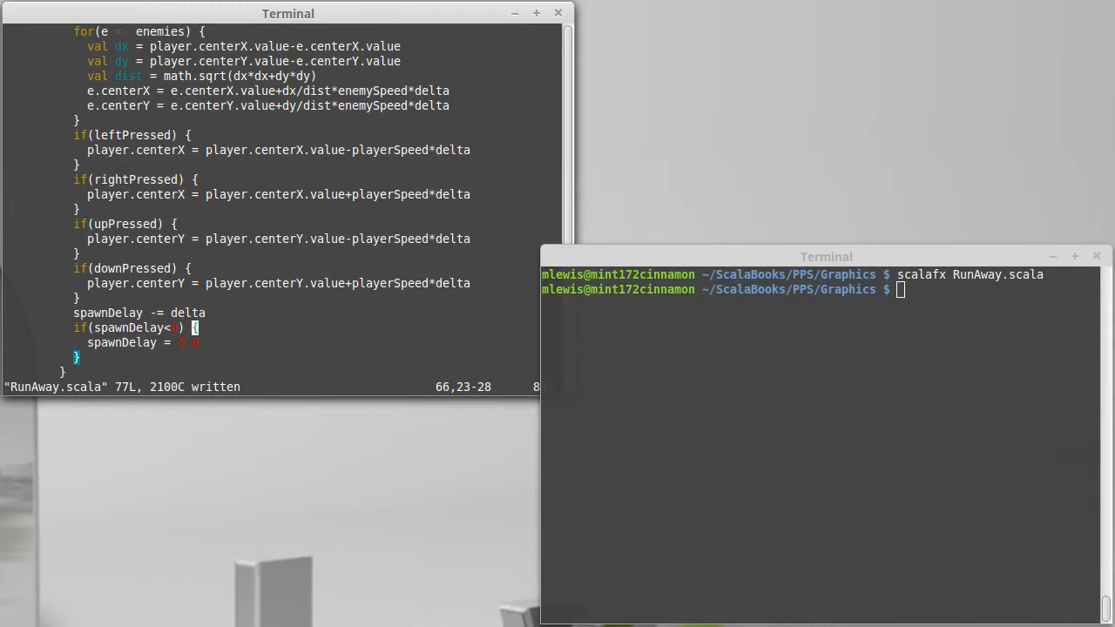
Create enemy circle e as Circle(math.random*..00, math.random*600, 10) when spawnDelay expires
key("o")
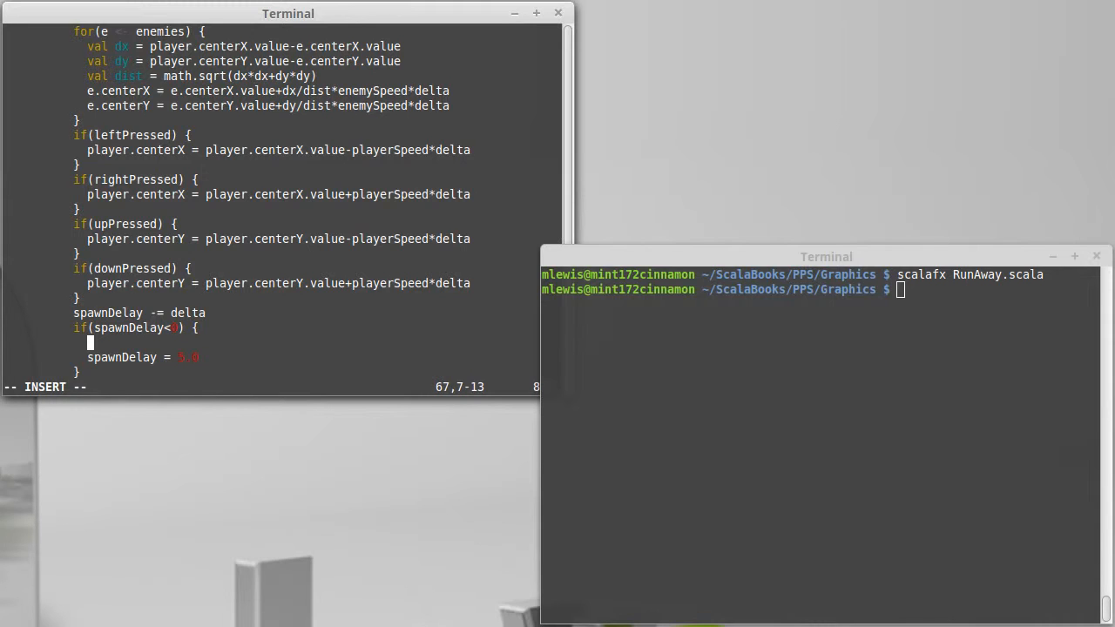
type("enemie")
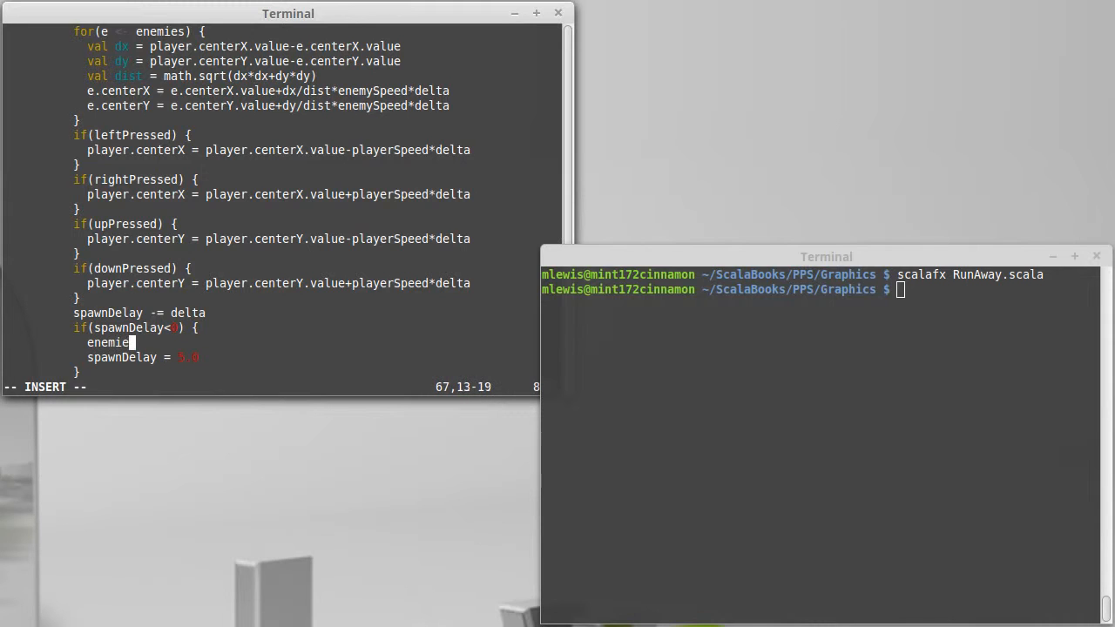
type("s")
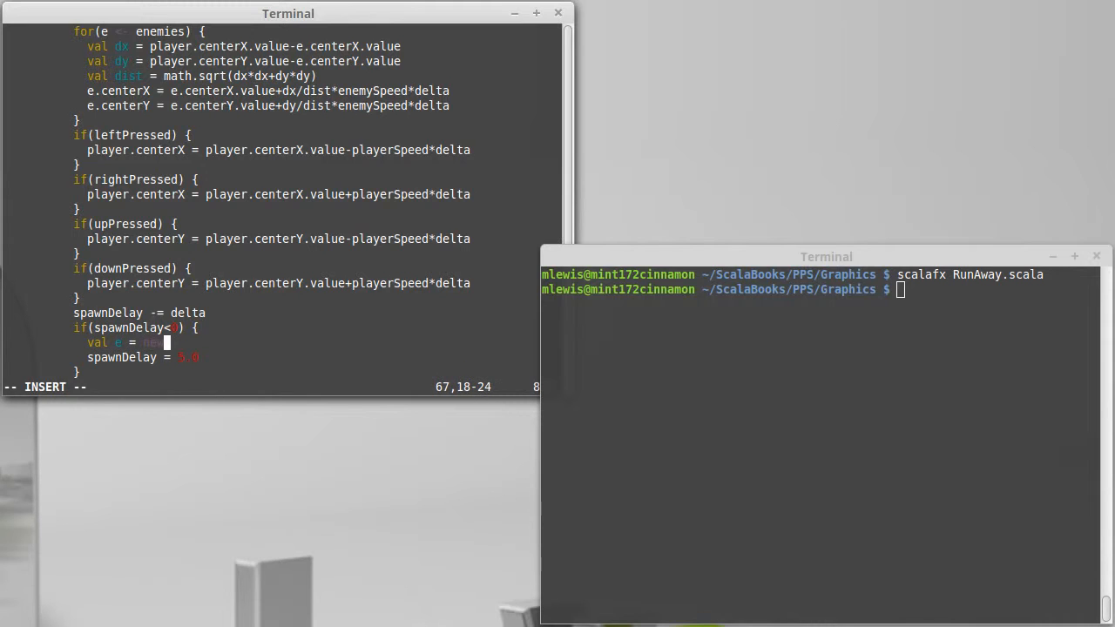
type("Circle")
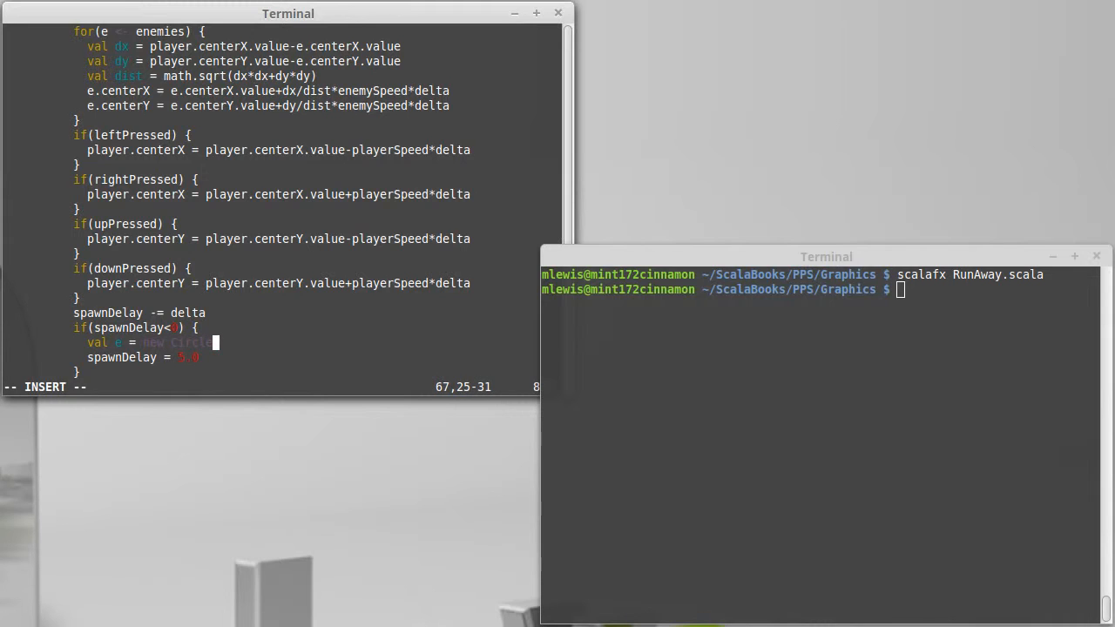
type("(")
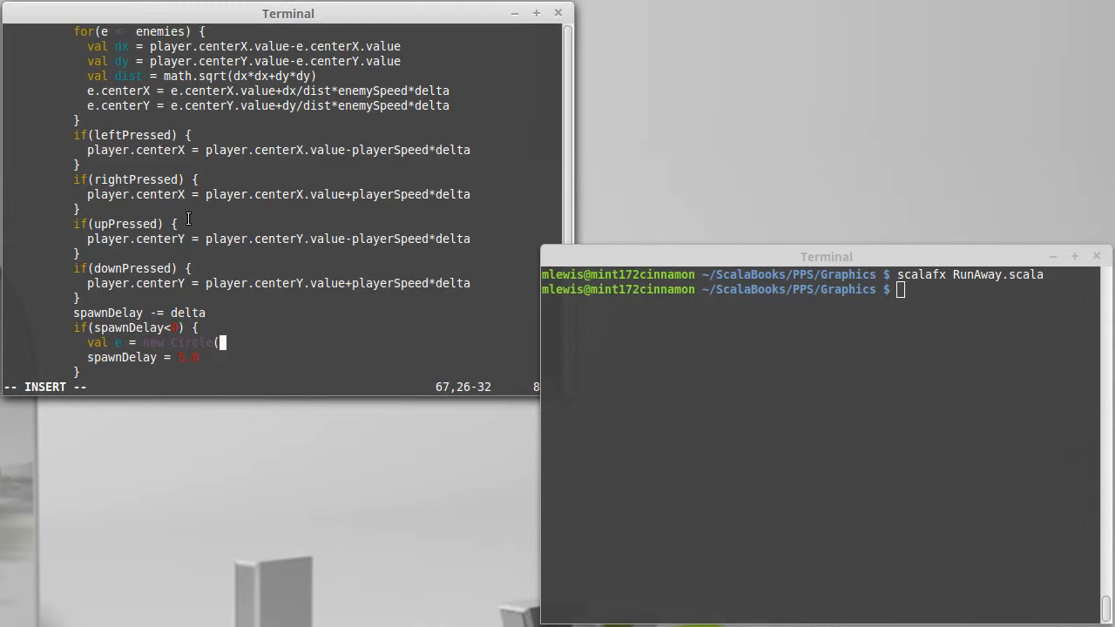
type("math.rand")
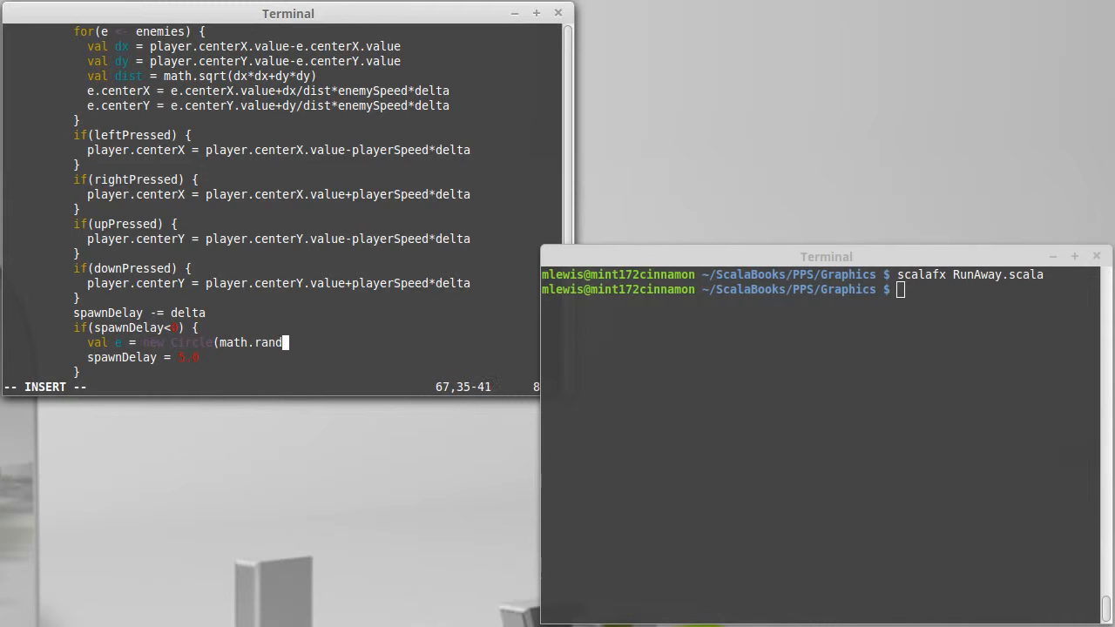
type("om*")
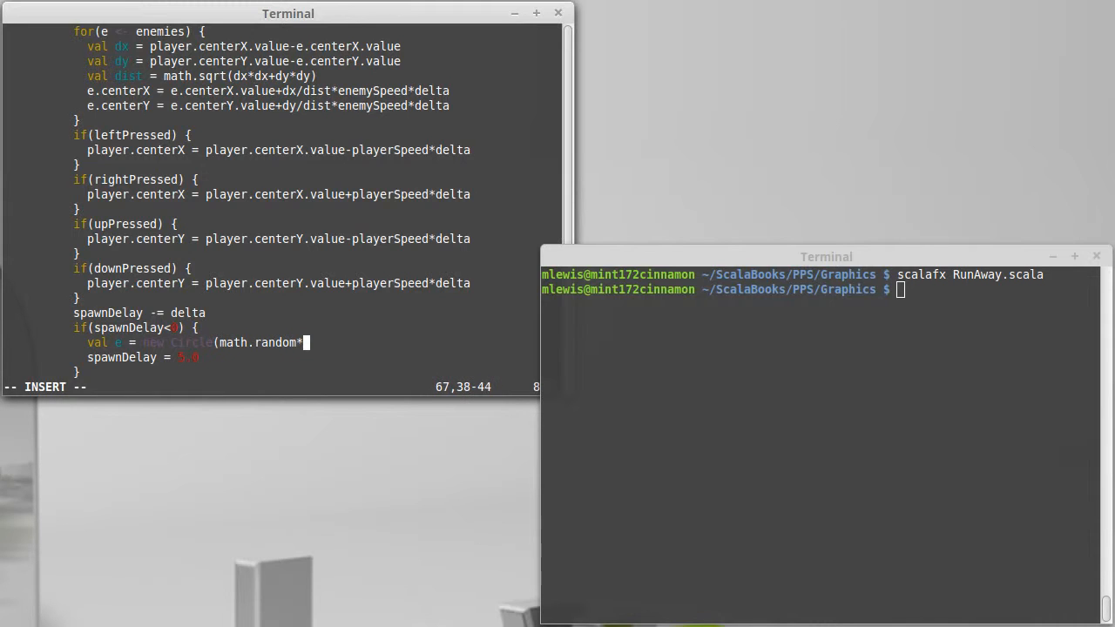
type("00,ma")
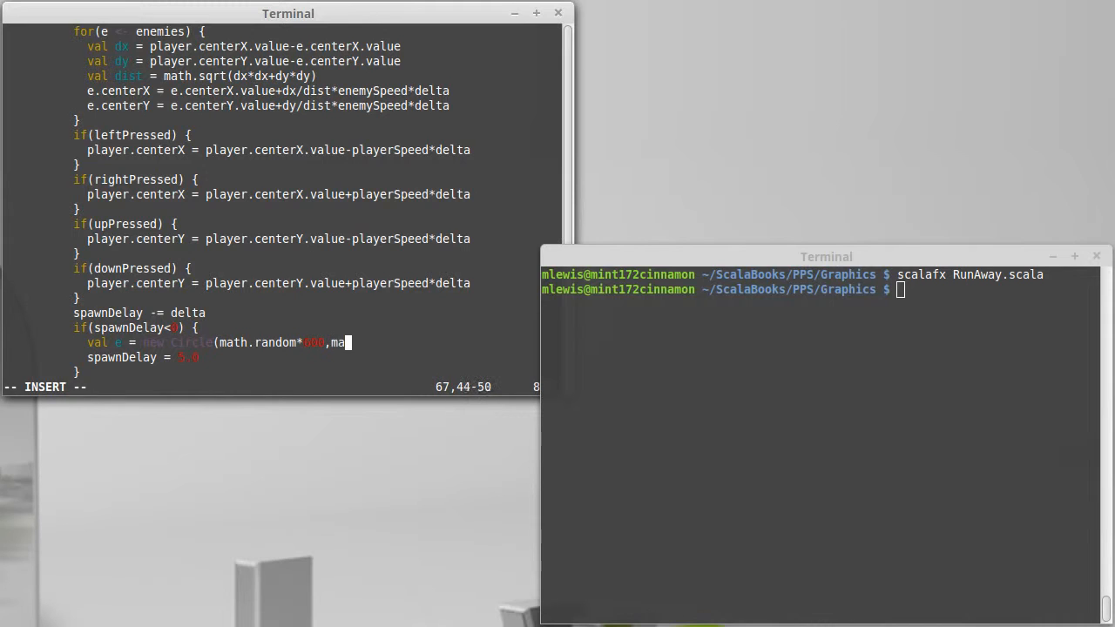
type("th.random*")
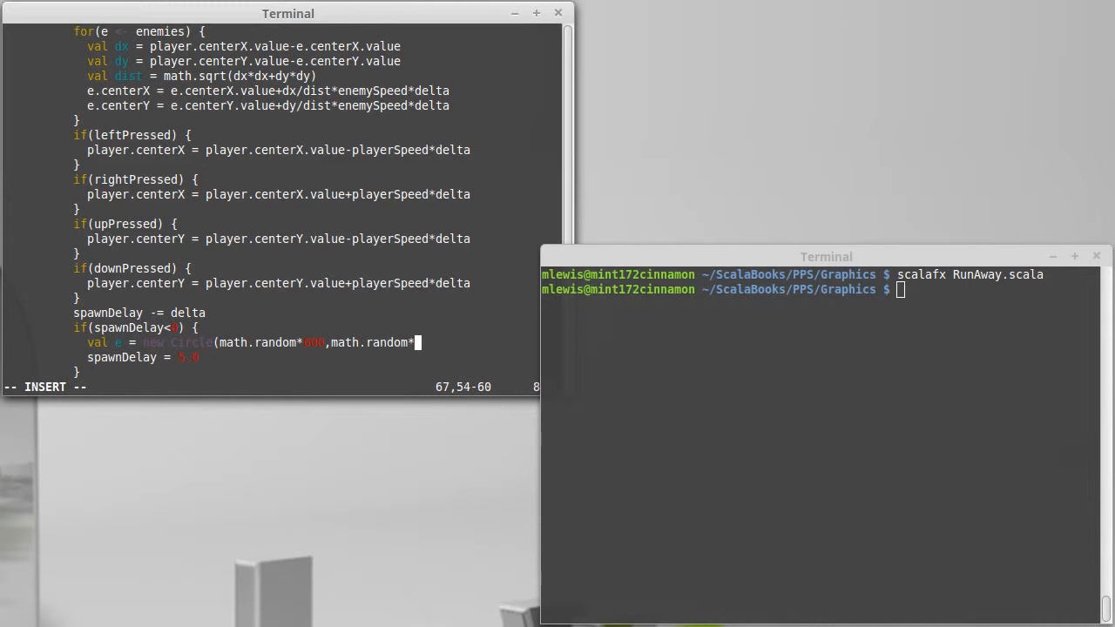
type("600,")
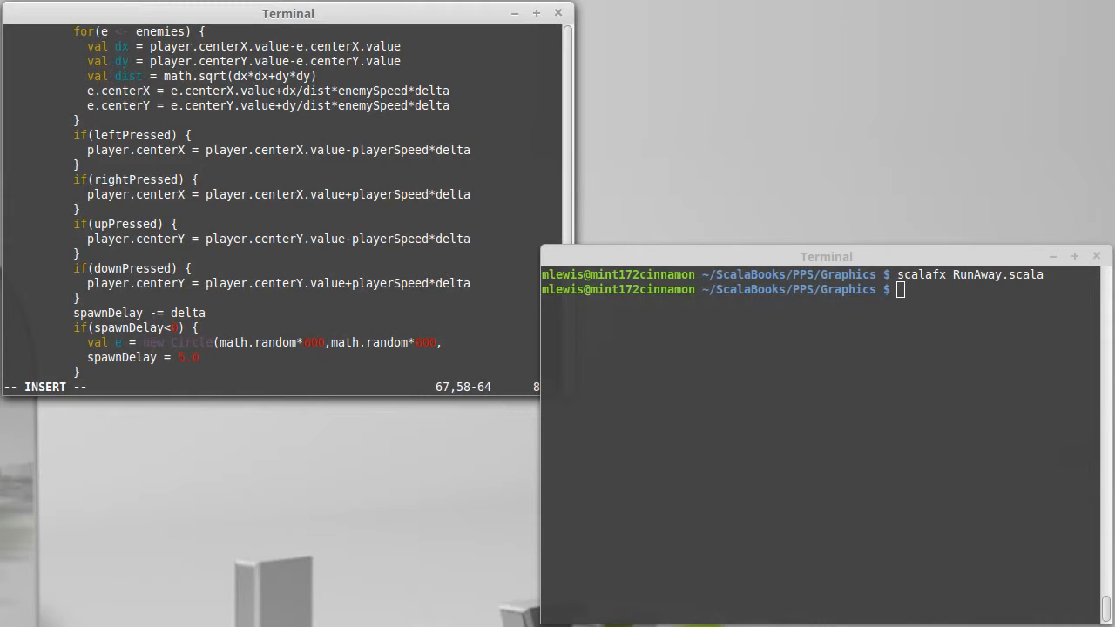
type("10")
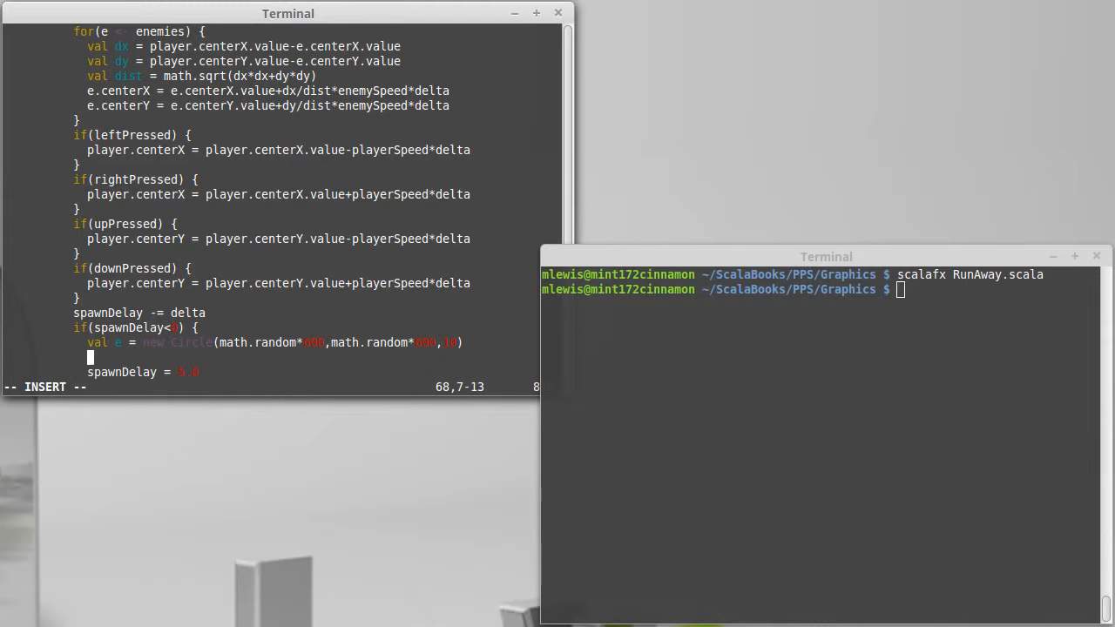
Add the new circle e to contents with += and to enemies with ::=
type("co")
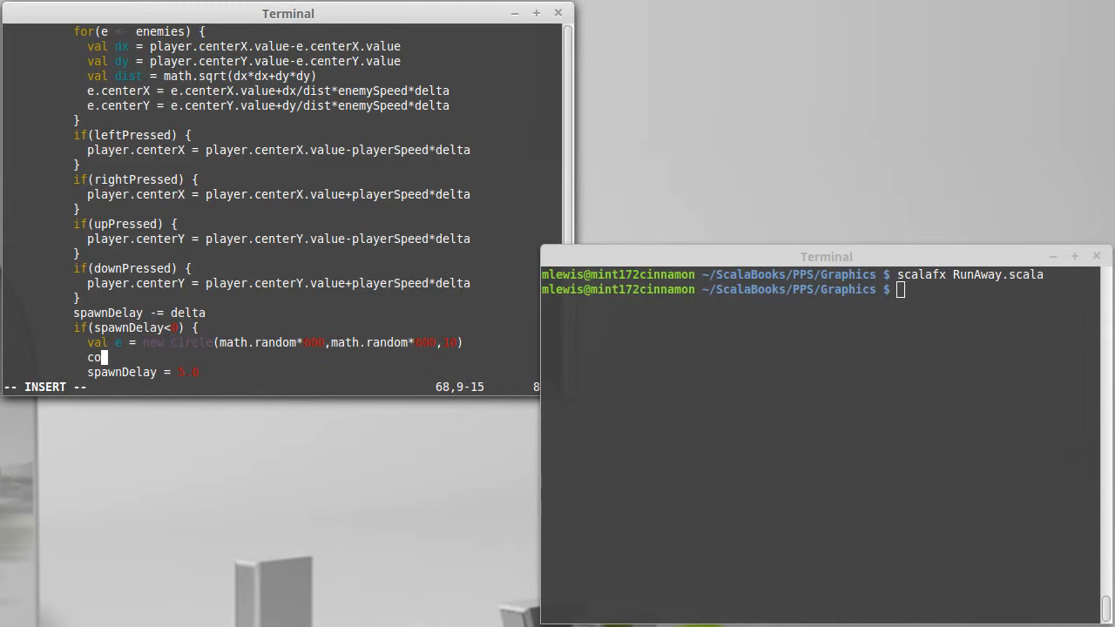
type("ntents")
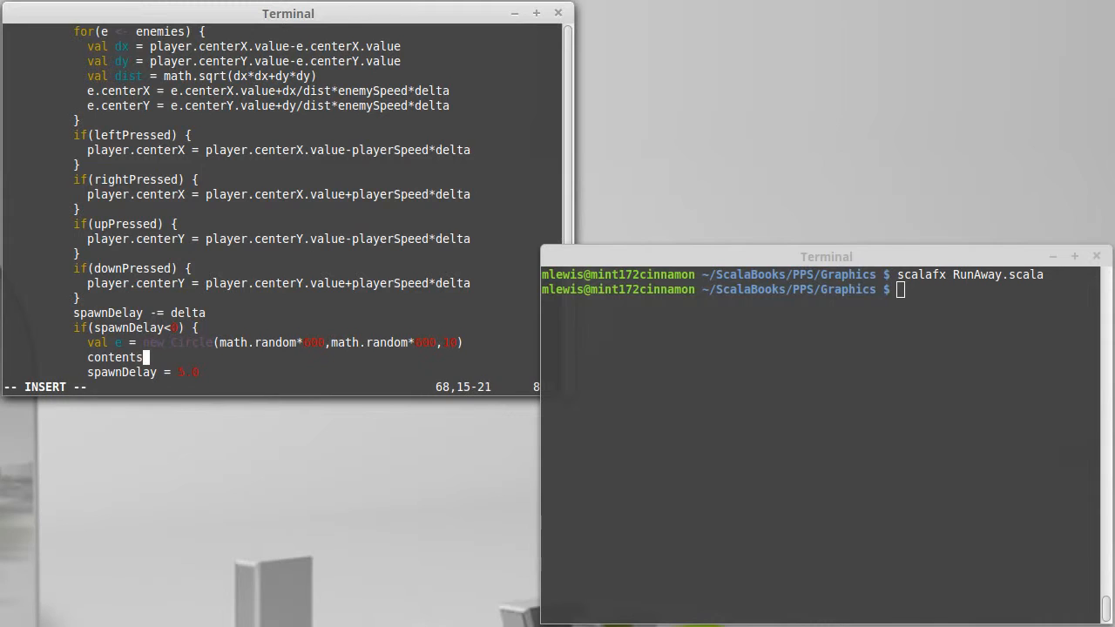
type("+=")
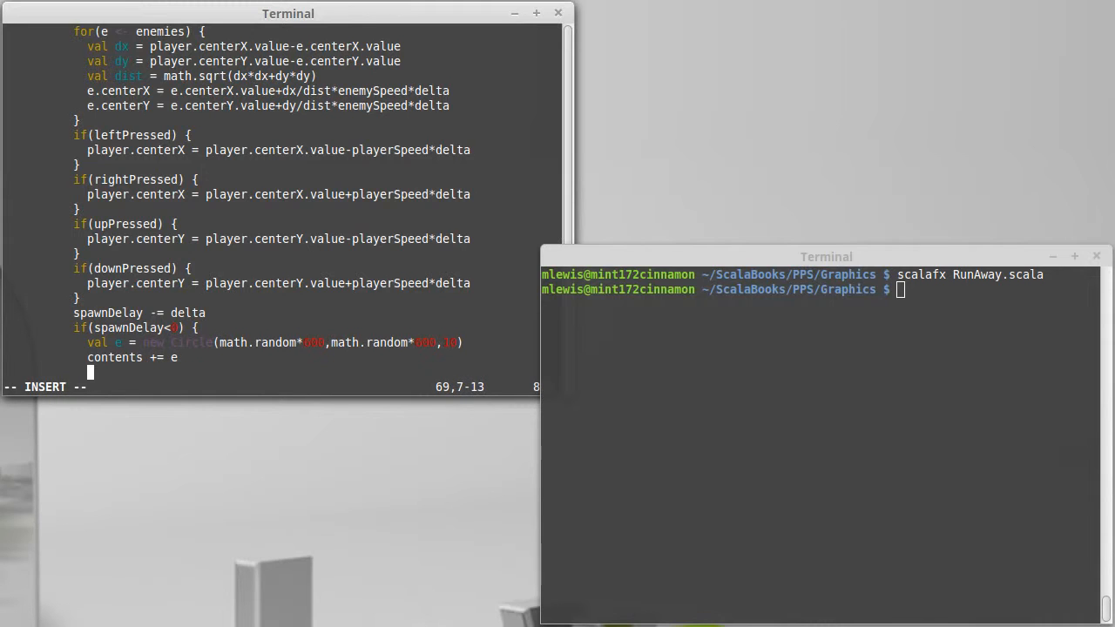
type("enemies")
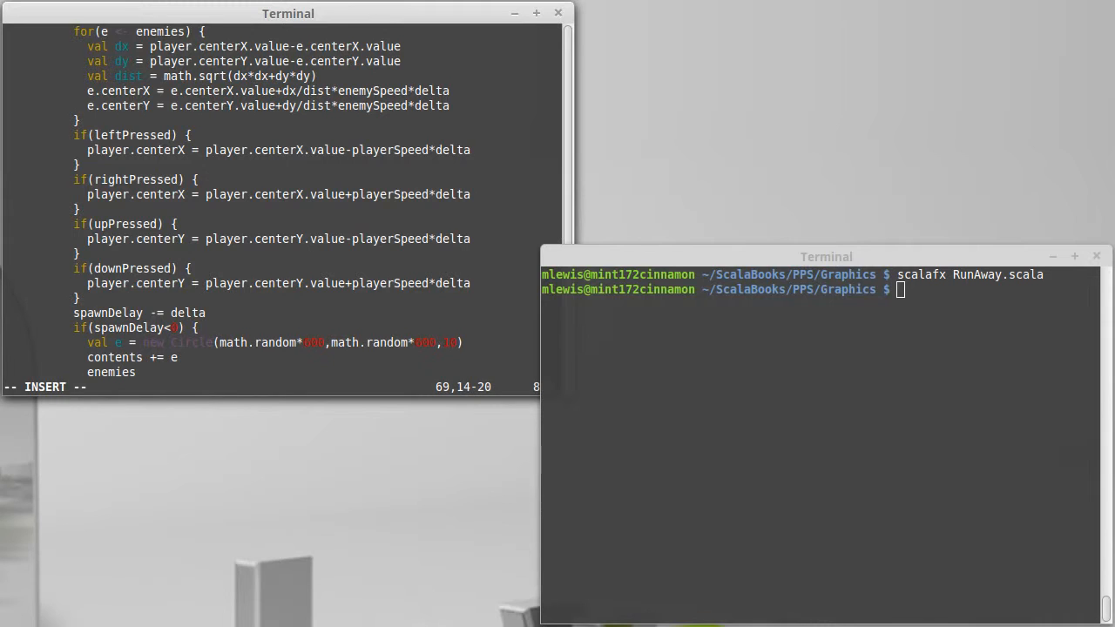
type("::= e")
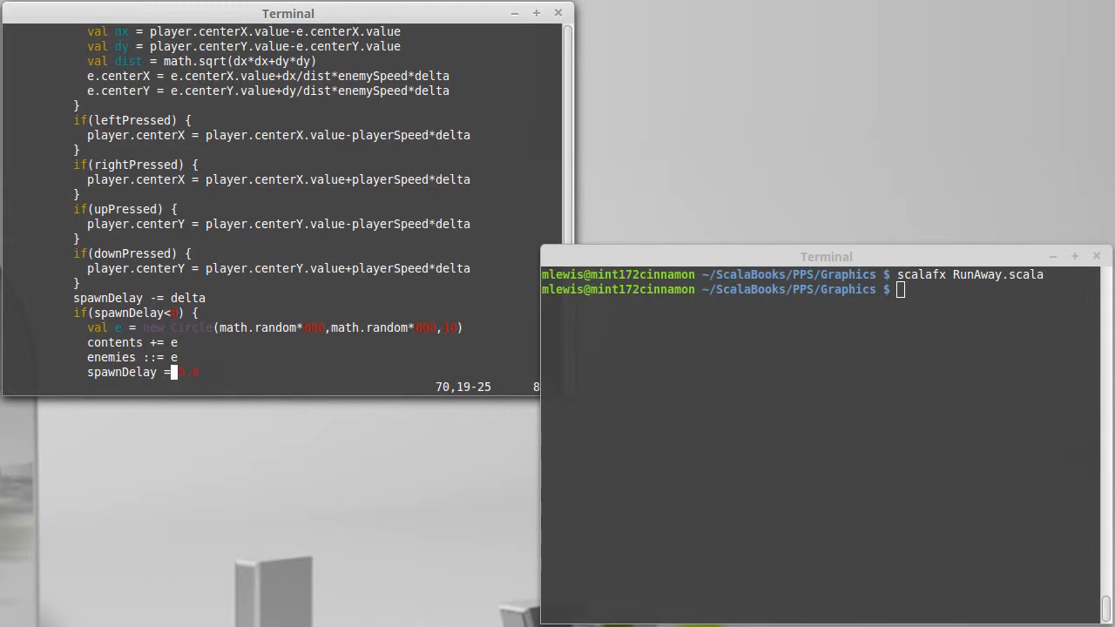
scroll("down", 3)
type("5")
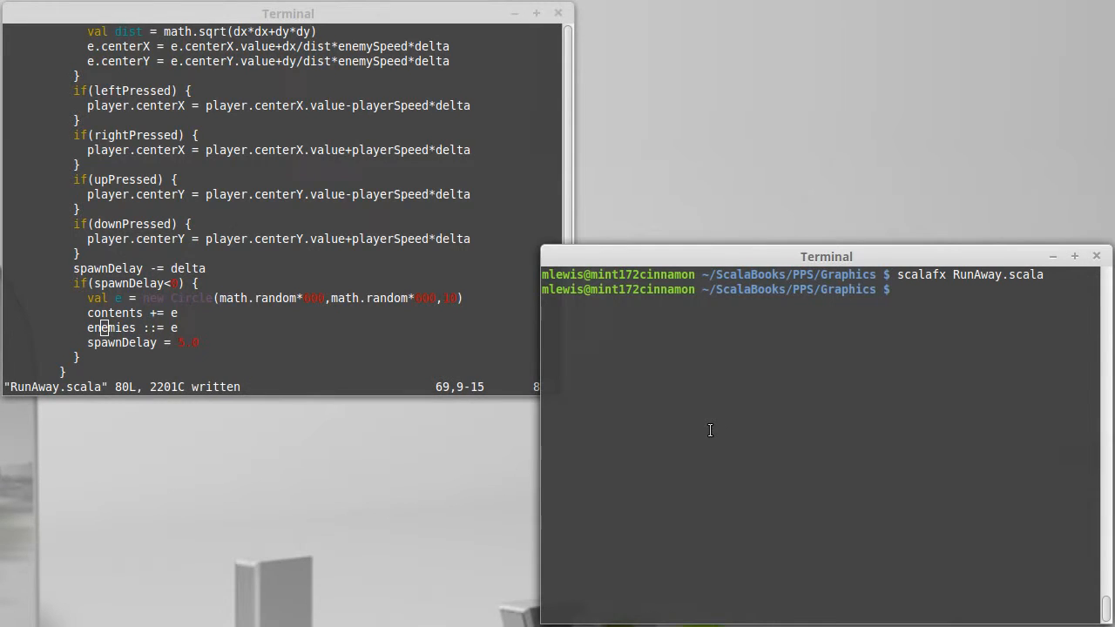
Rerun scalafx RunAway.scala and get the Circle argument and contents compile errors
key("Return")
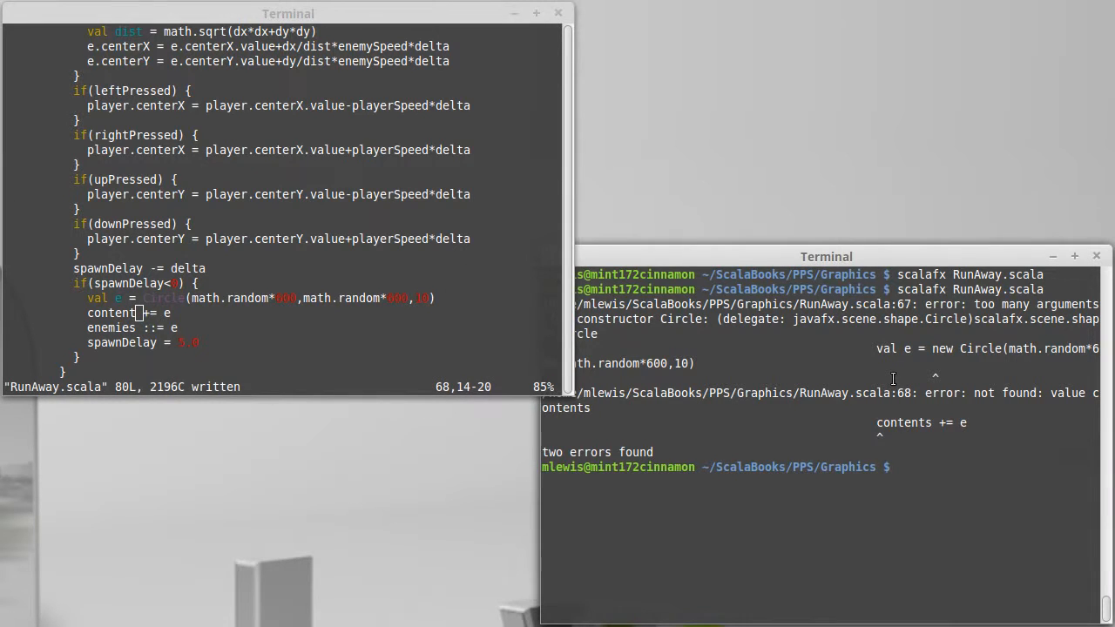
type("scalafx RunAway.scala")
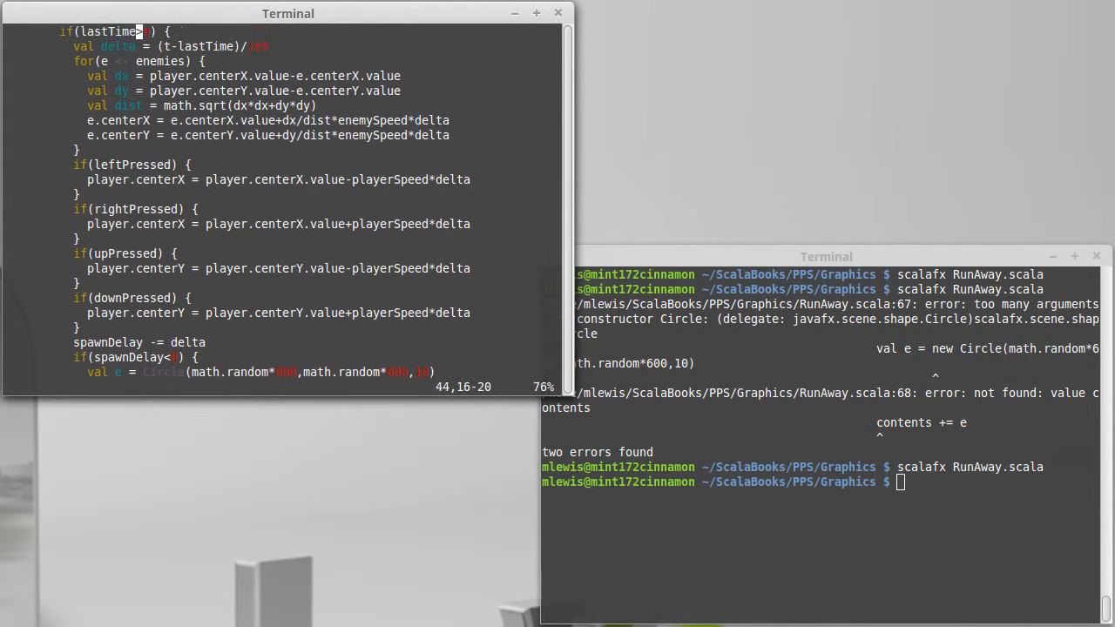
Start an if(dist<e. collision check below the distance calculation in the enemy loop
scroll("up", 3)
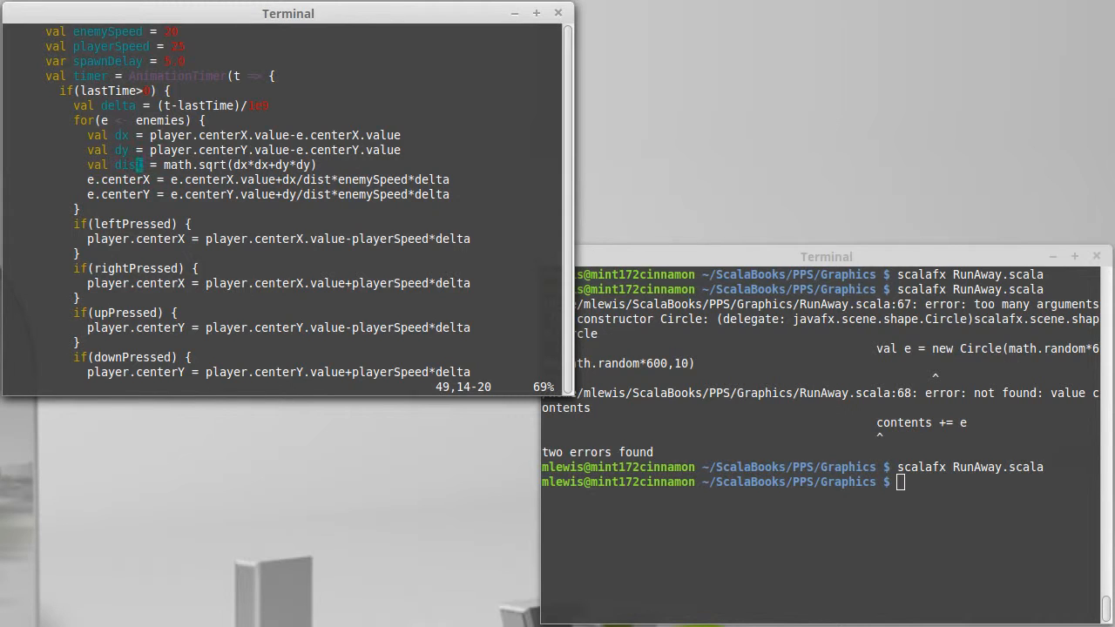
key("i")
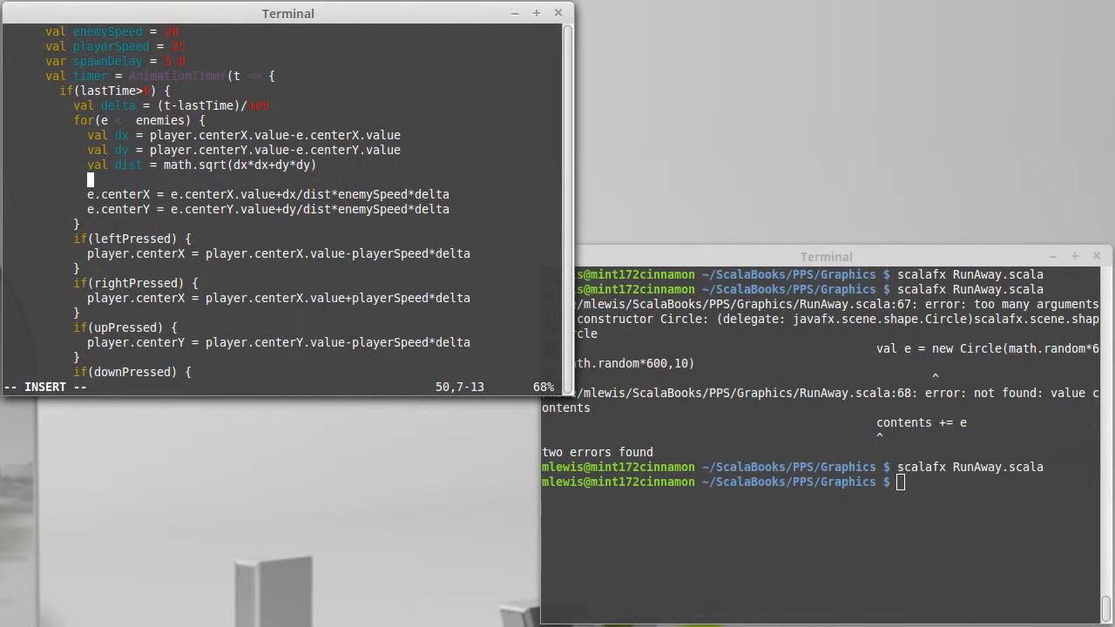
type("if")
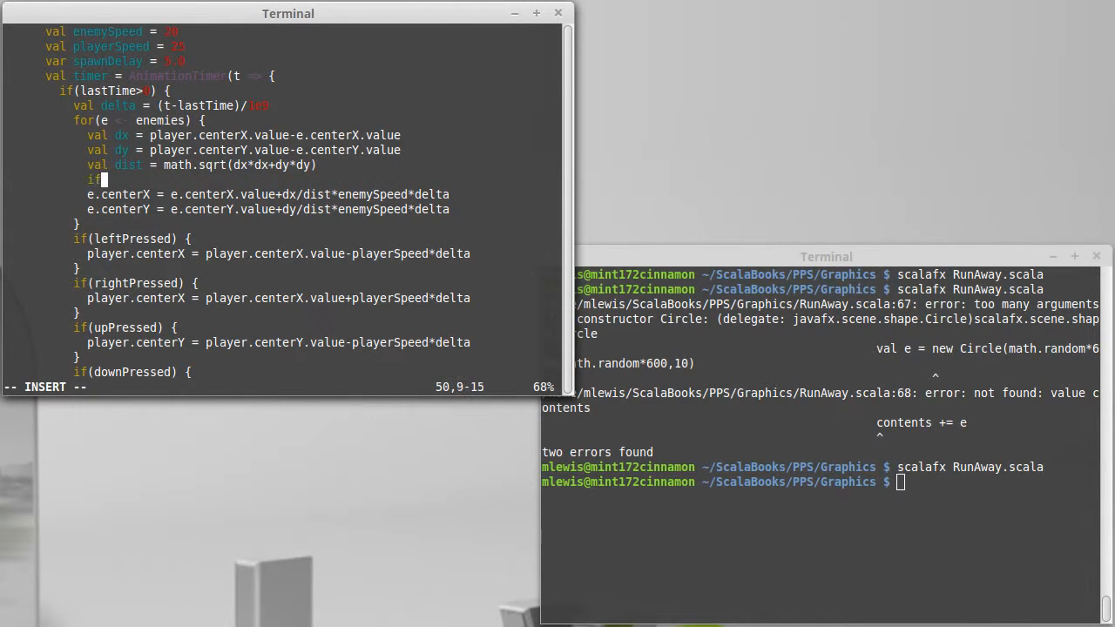
type("dist")
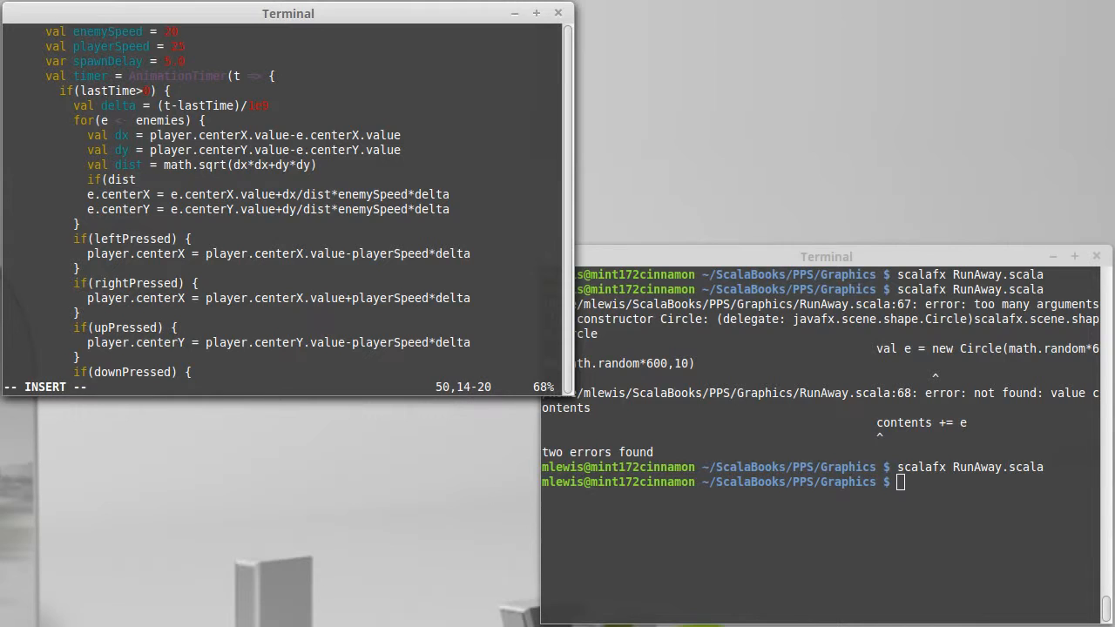
type("<")
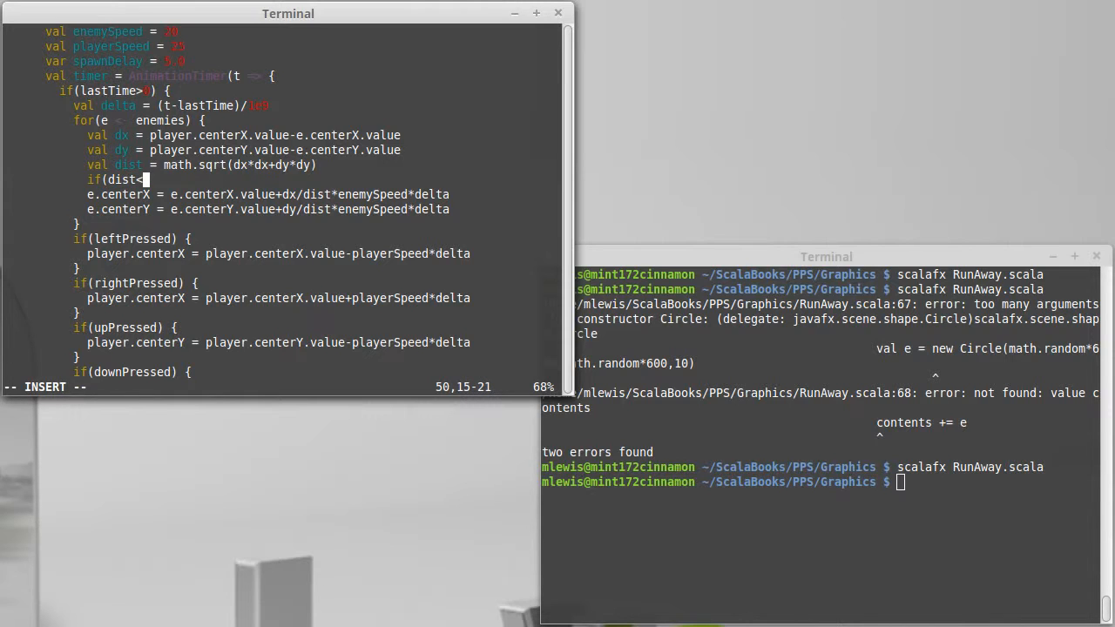
type("e.")
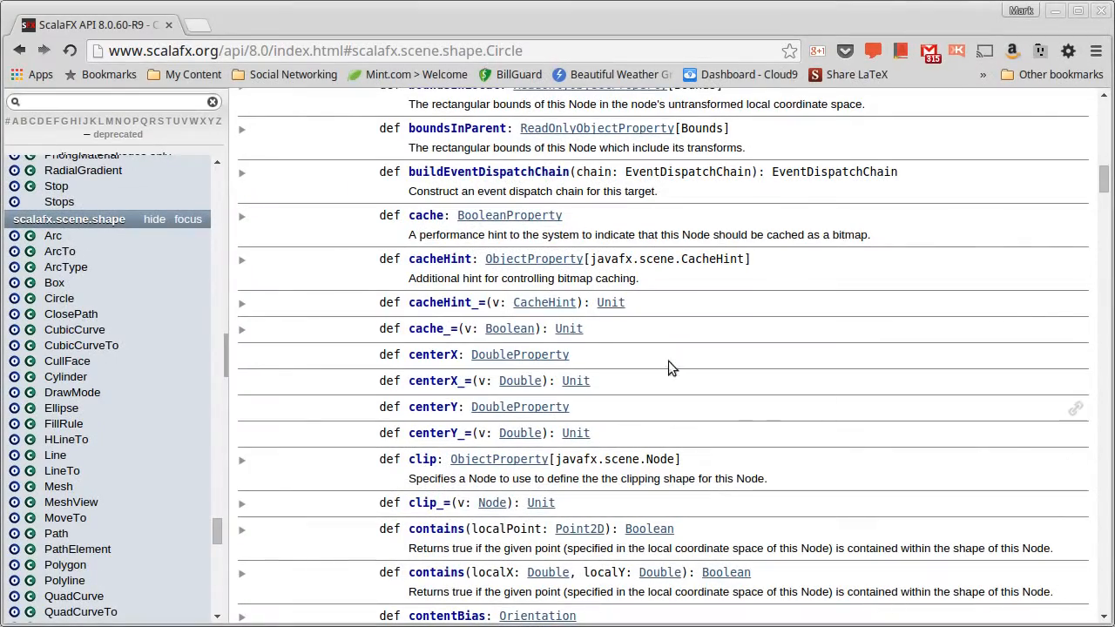
scroll("down", 3)
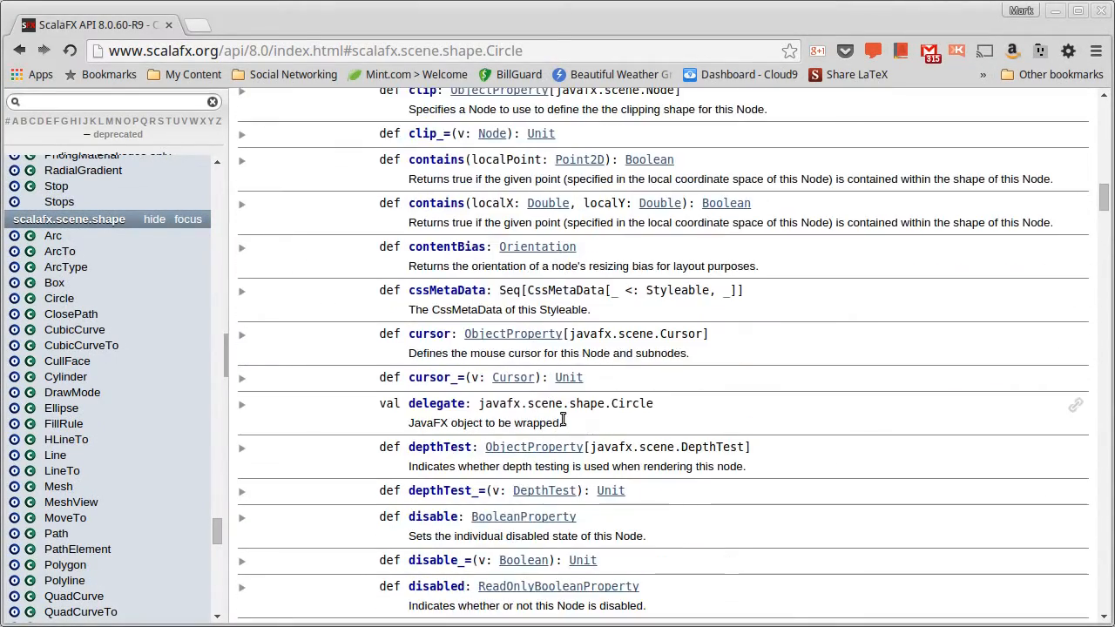
scroll("down", 3)
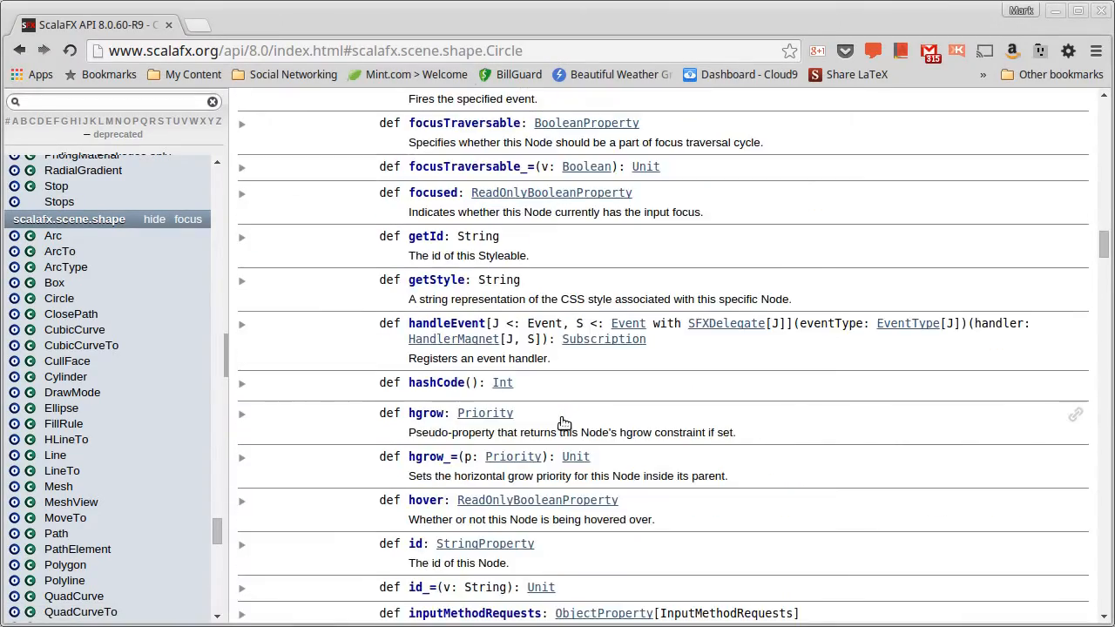
scroll("down", 3)
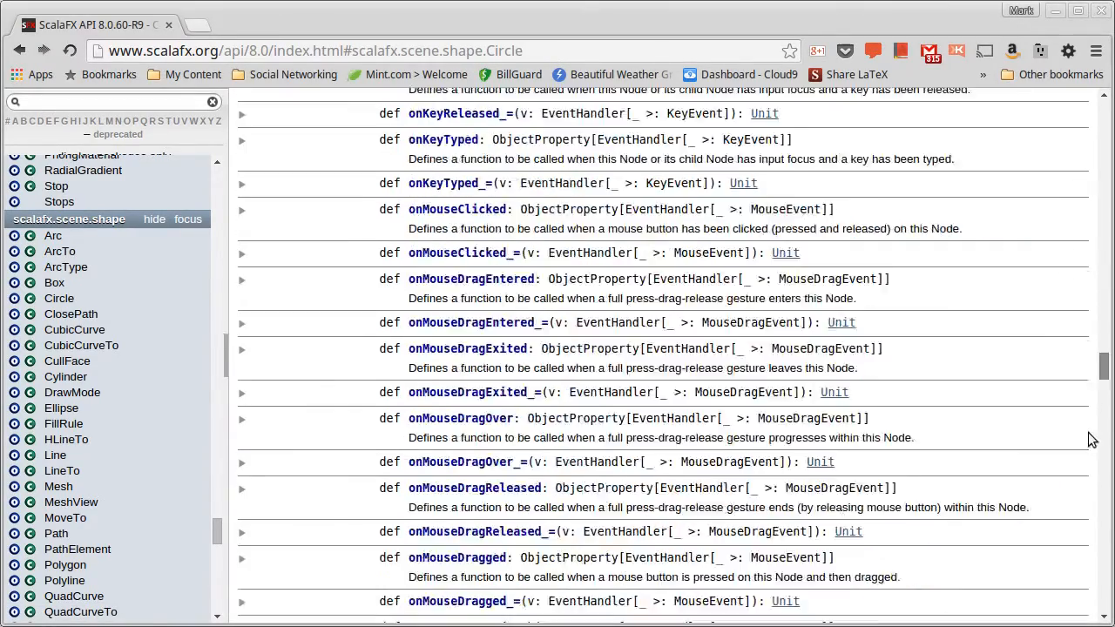
scroll("down", 3)
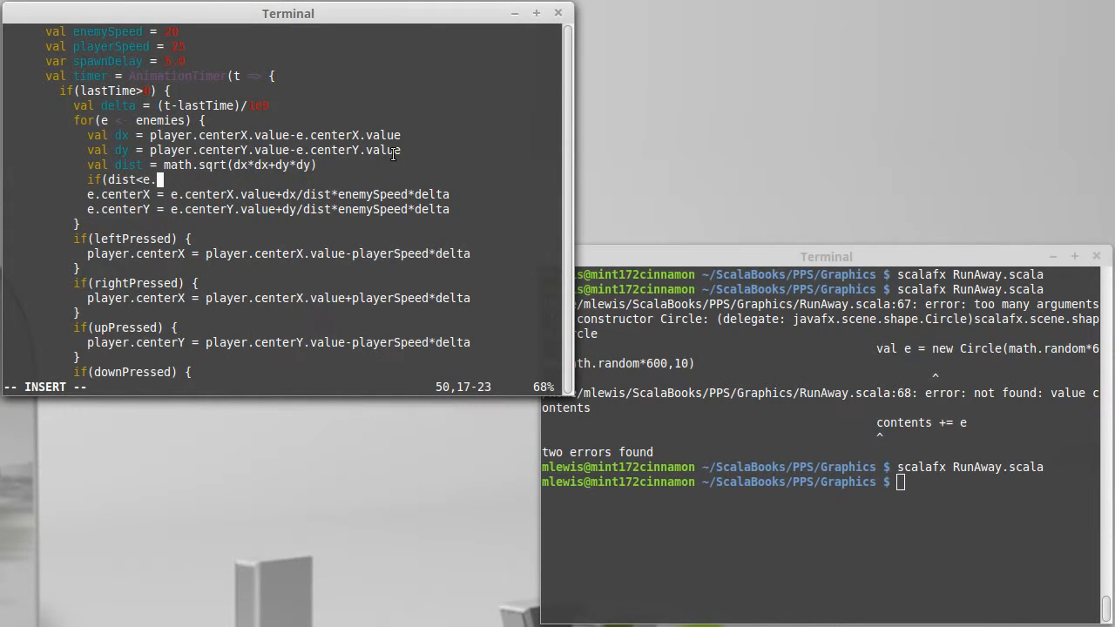
Complete the collision threshold as e.radius.value+player.radius.value
type("radius")
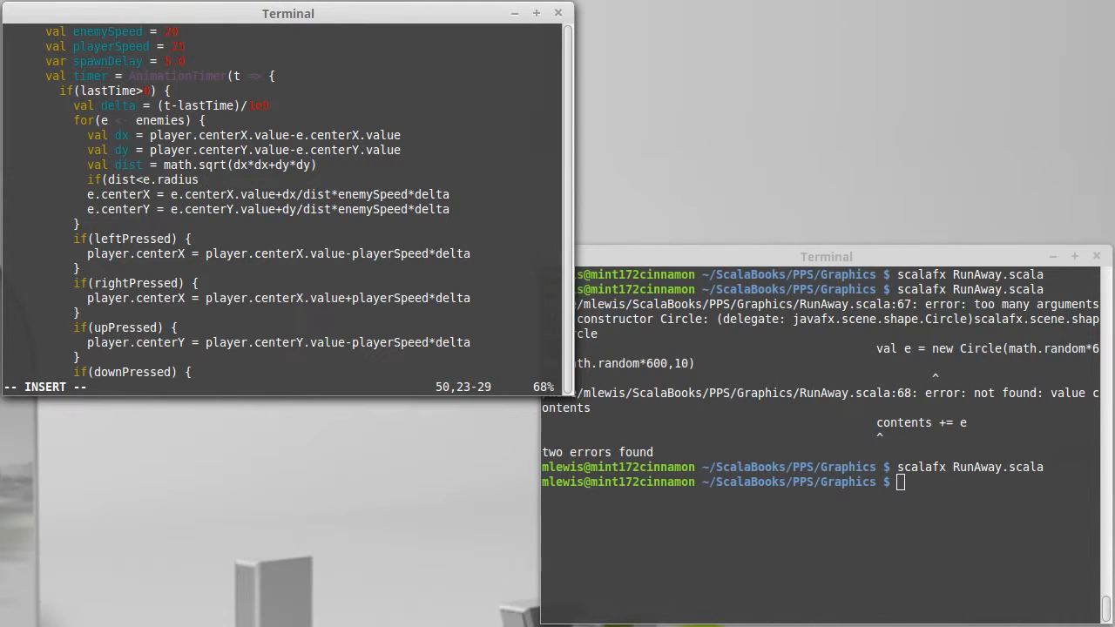
type(".value")
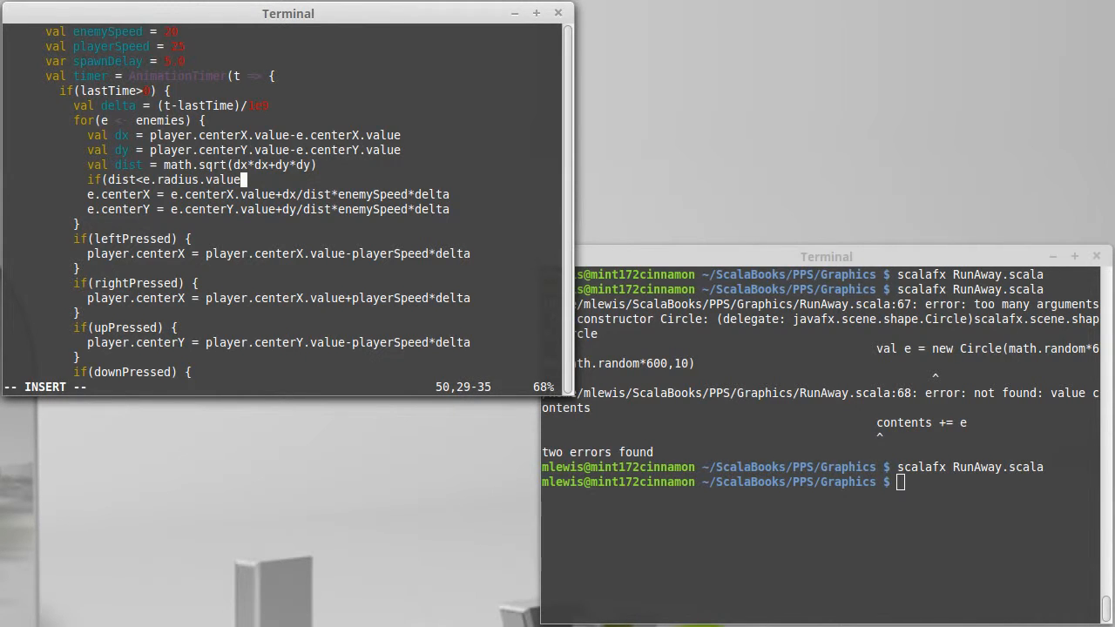
type("+player.radius.")
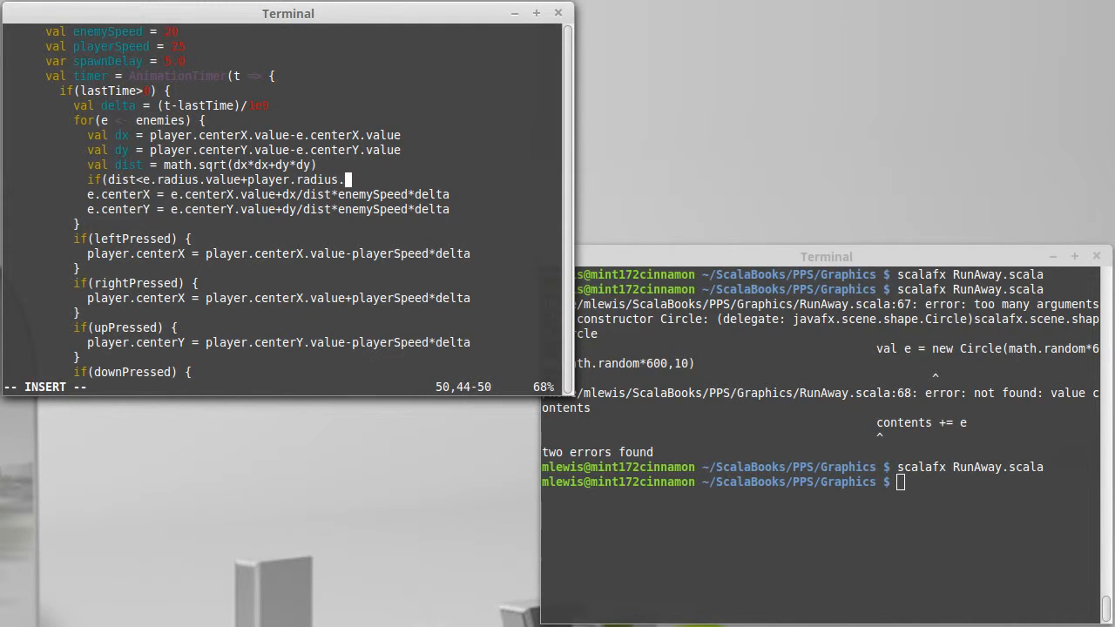
type("value) {")
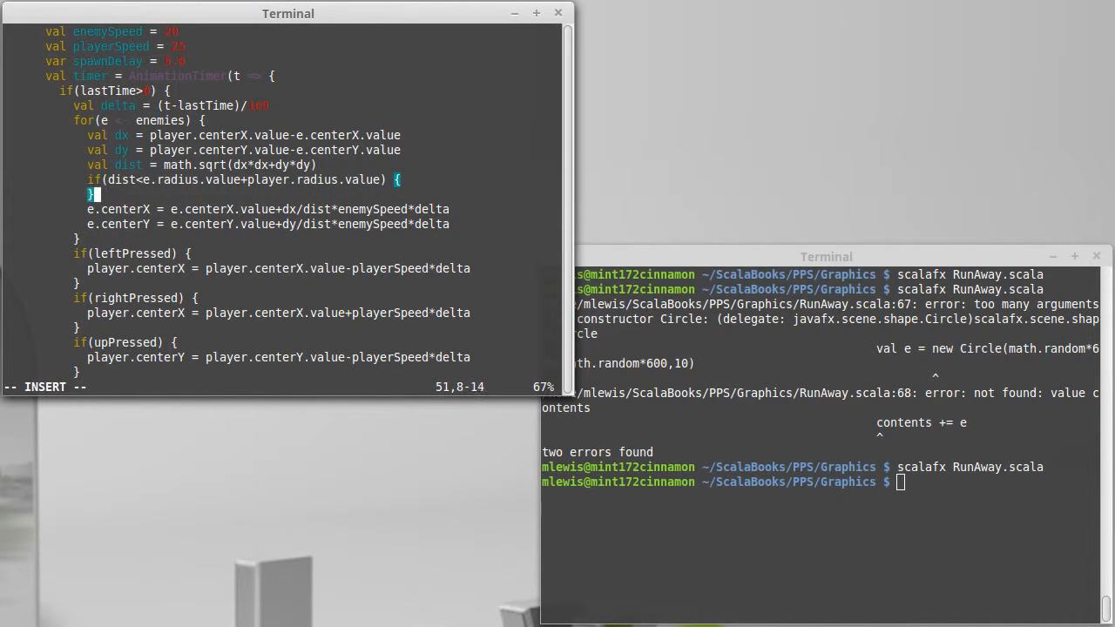
key("Escape")
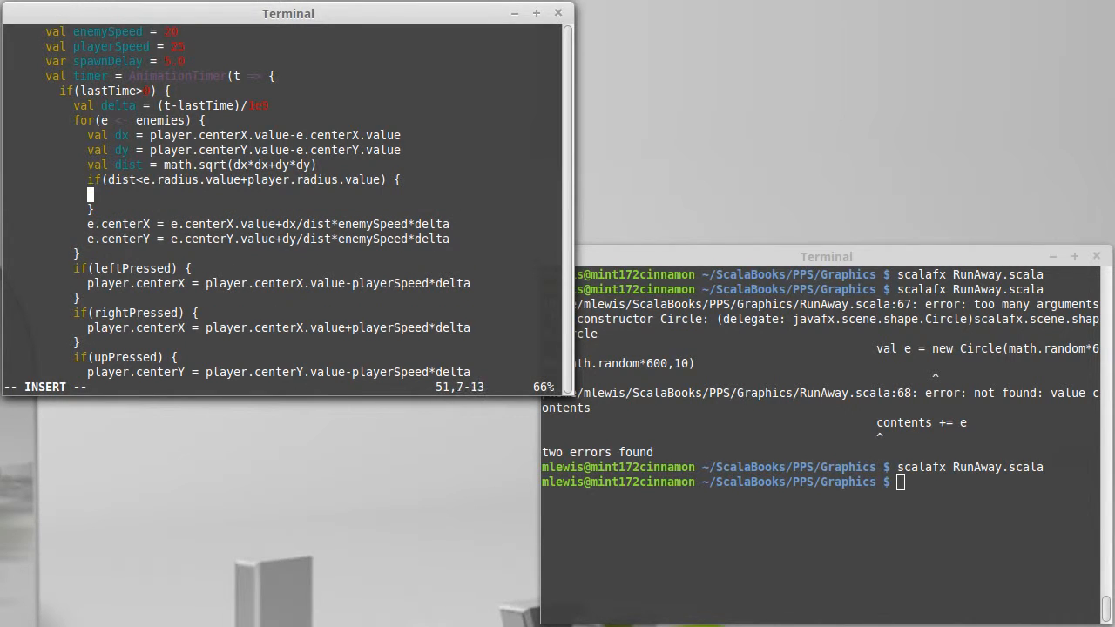
Inside the collision block add a new 'You Lose!' text at 250, 300 to content
type("content += new")
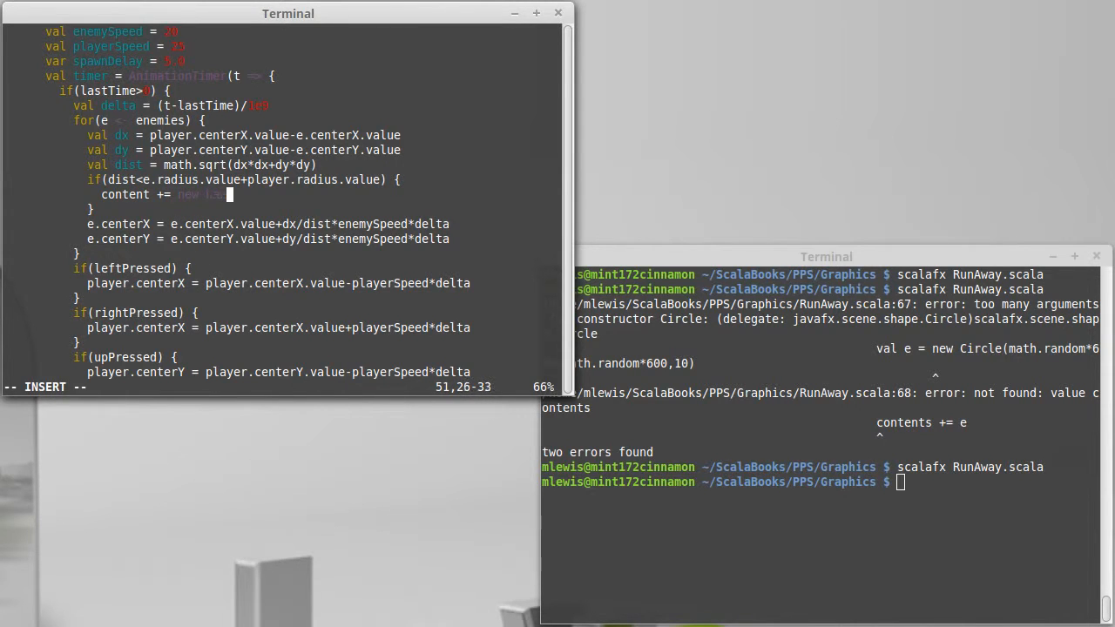
type("Label(")
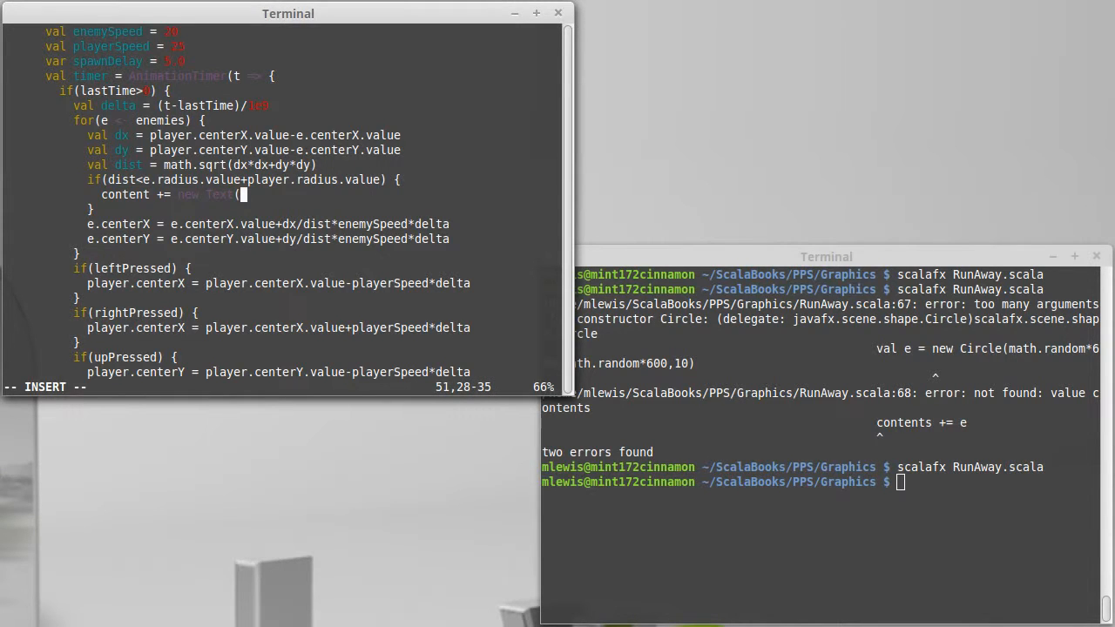
type("You")
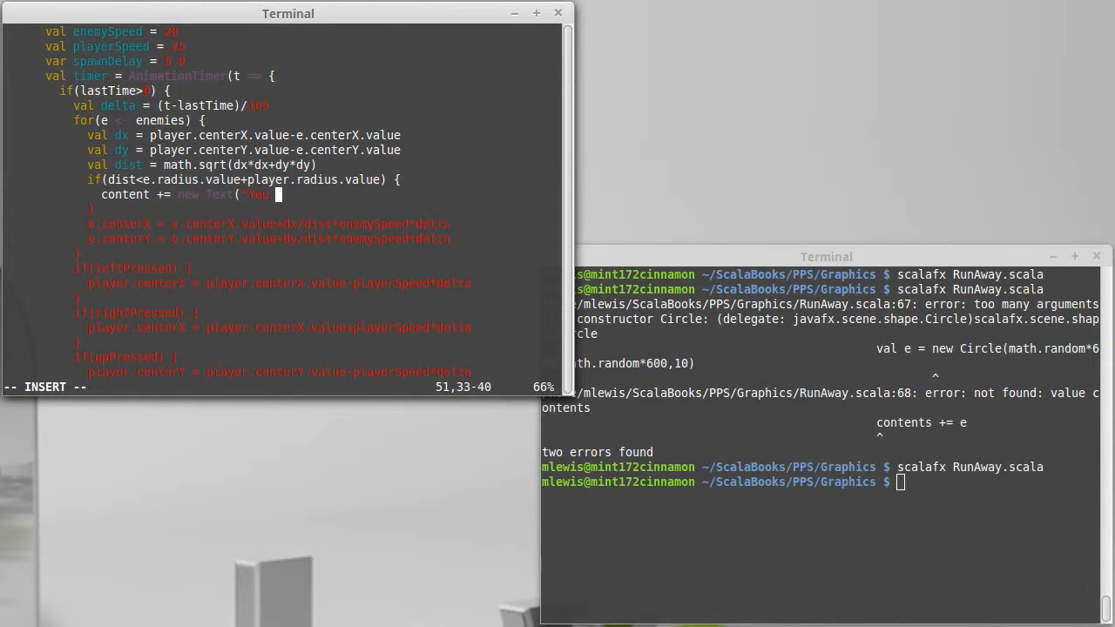
type("ose!\", 250, 300")
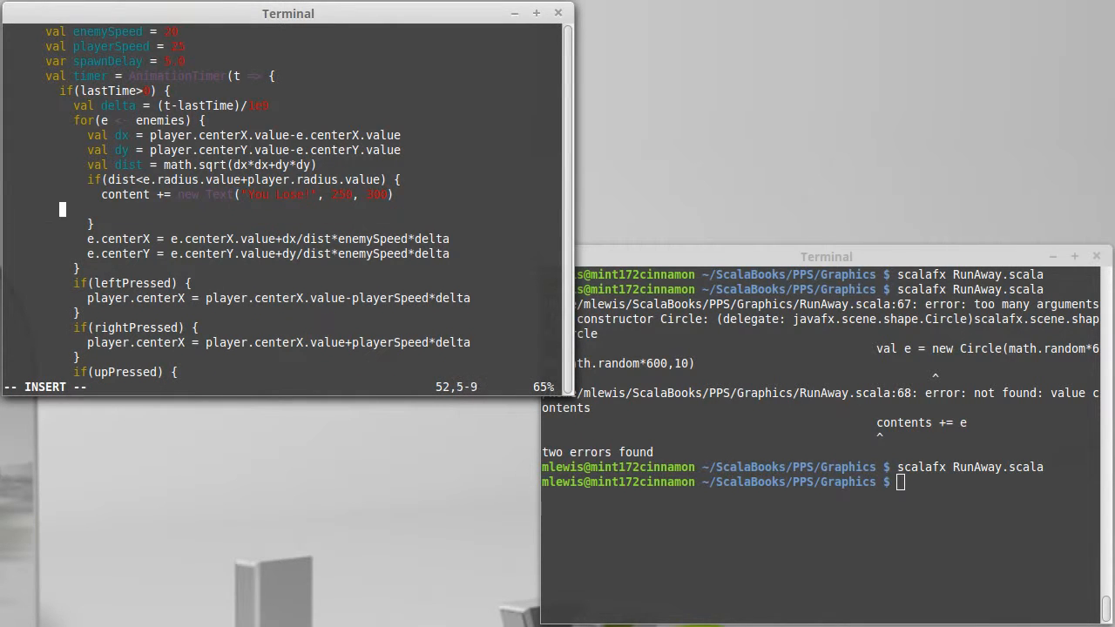
Call timer.stop on the next line inside the collision block
type("timer.")
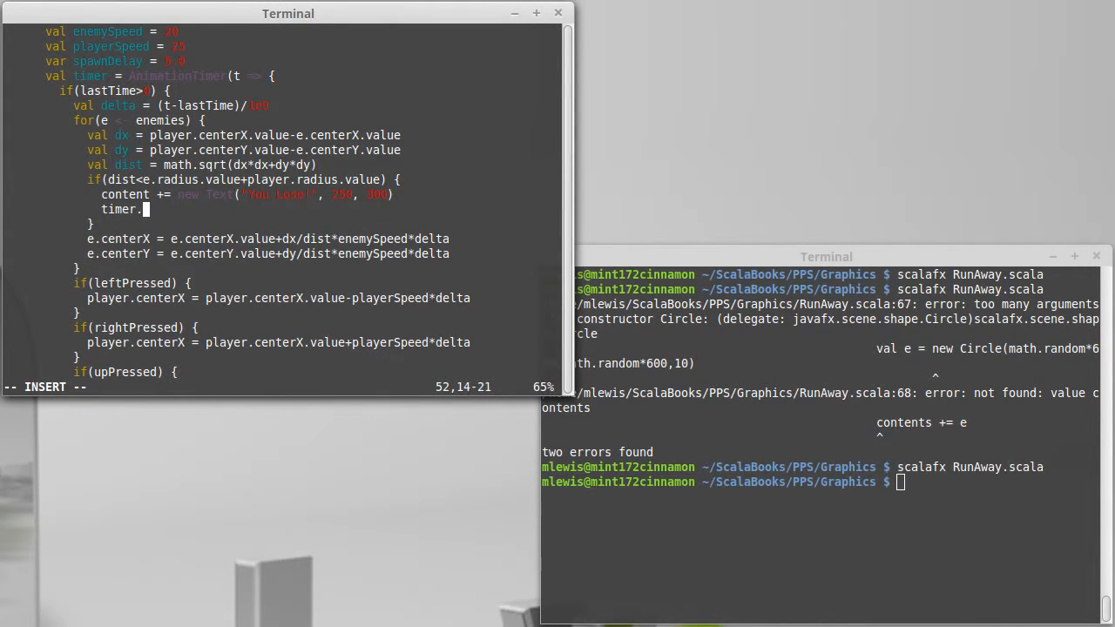
type("stop")
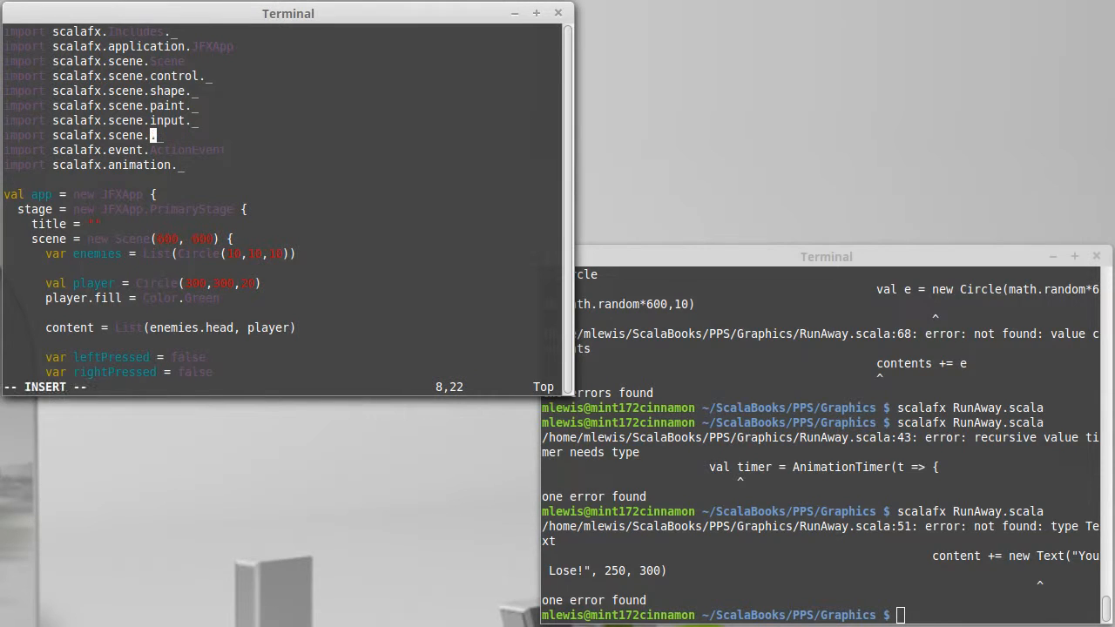
Change the import to scalafx.scene.text._ and save RunAway.scala
type("text")
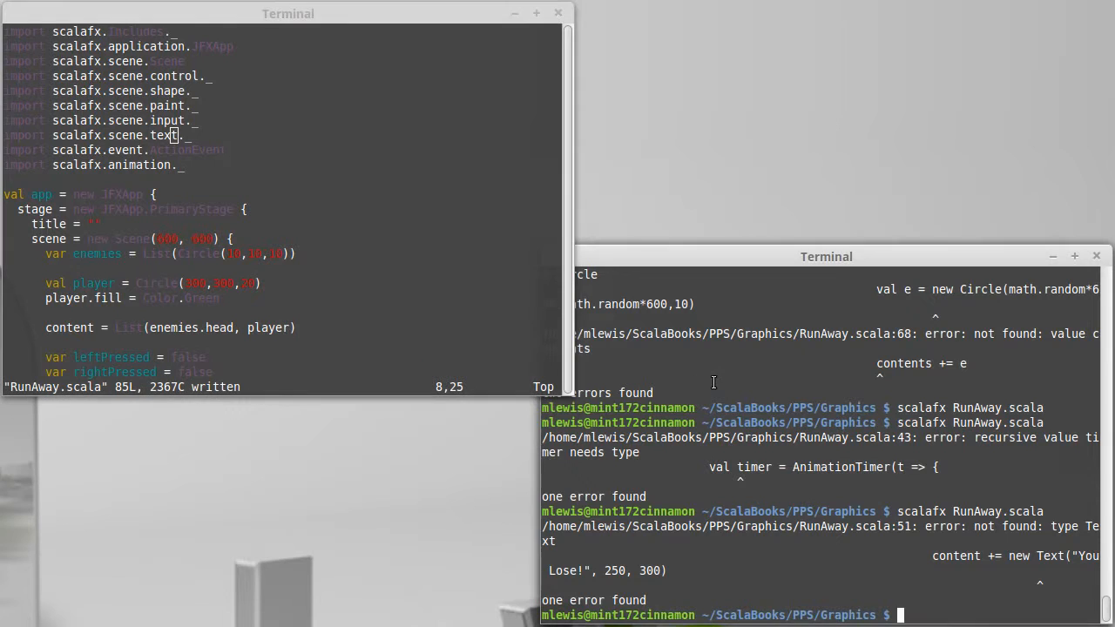
key("Return")
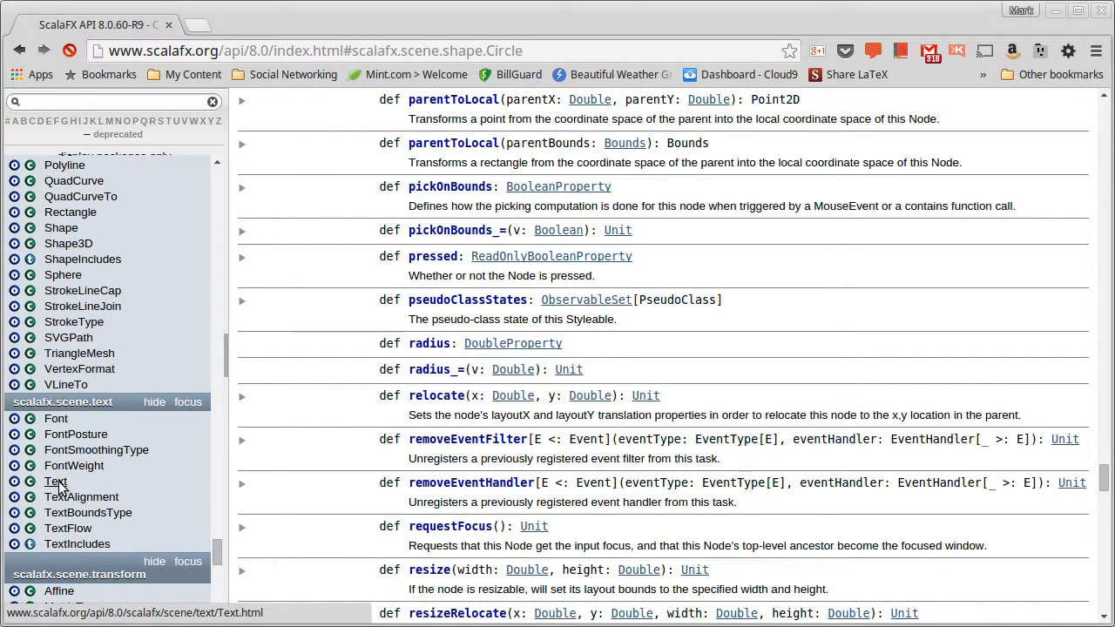
Open the Text class page under scalafx.scene.text in the ScalaFX Scaladoc
left_click(56, 481)
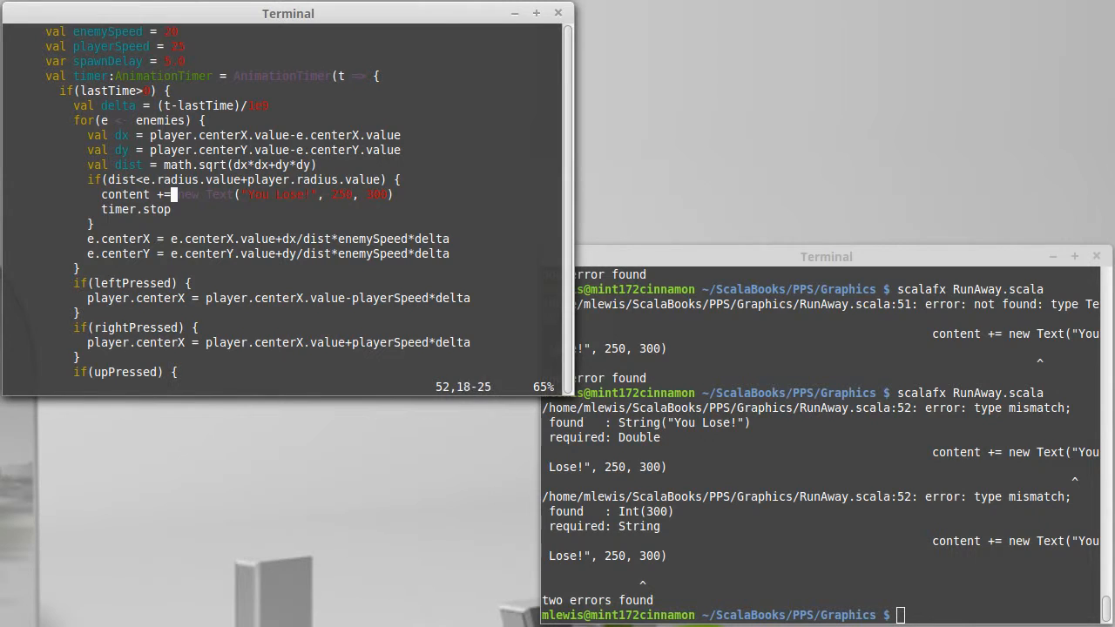
Enter insert mode to type the timer as AnimationTimer and reorder Text to (250, 300, "You Lose!")
key("i")
type("250, 300, ")
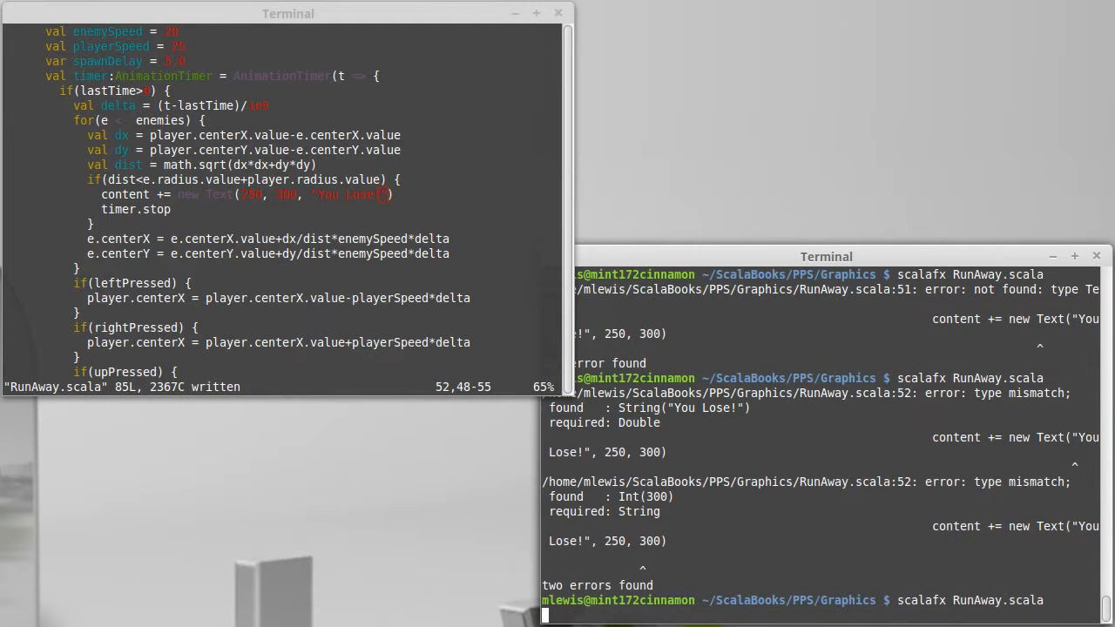
mouse_move(636, 378)
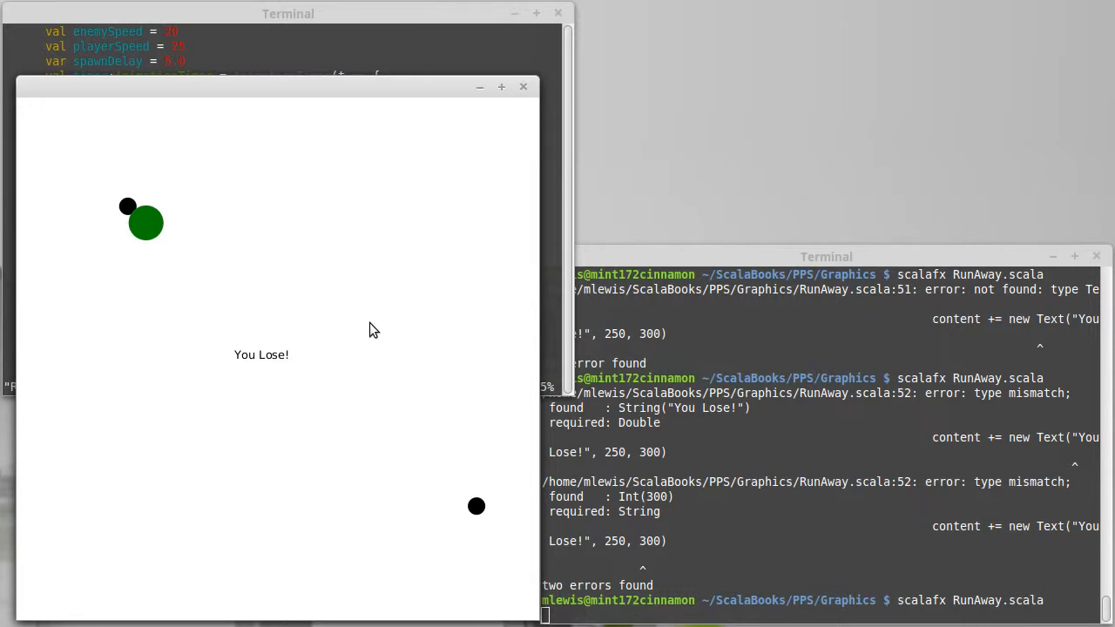
mouse_move(444, 471)
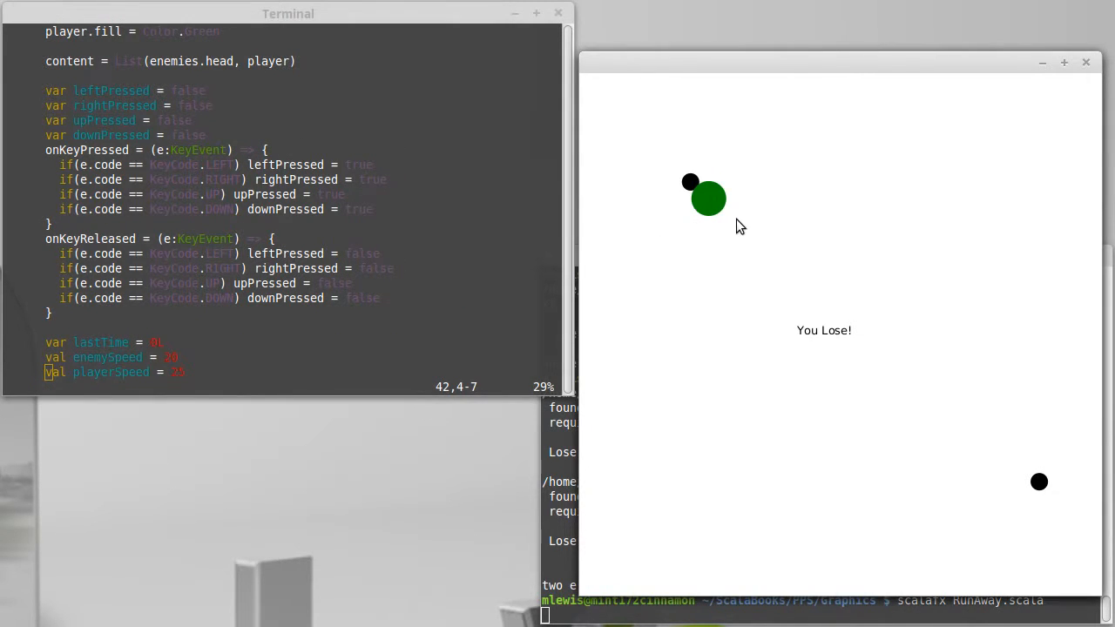
mouse_move(730, 244)
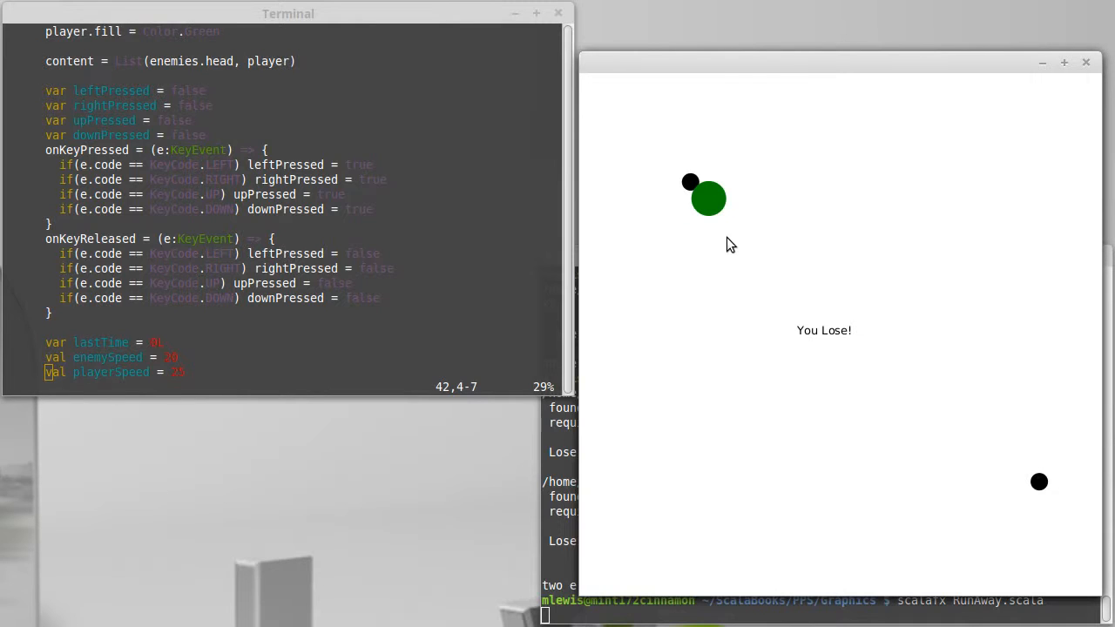
mouse_move(654, 279)
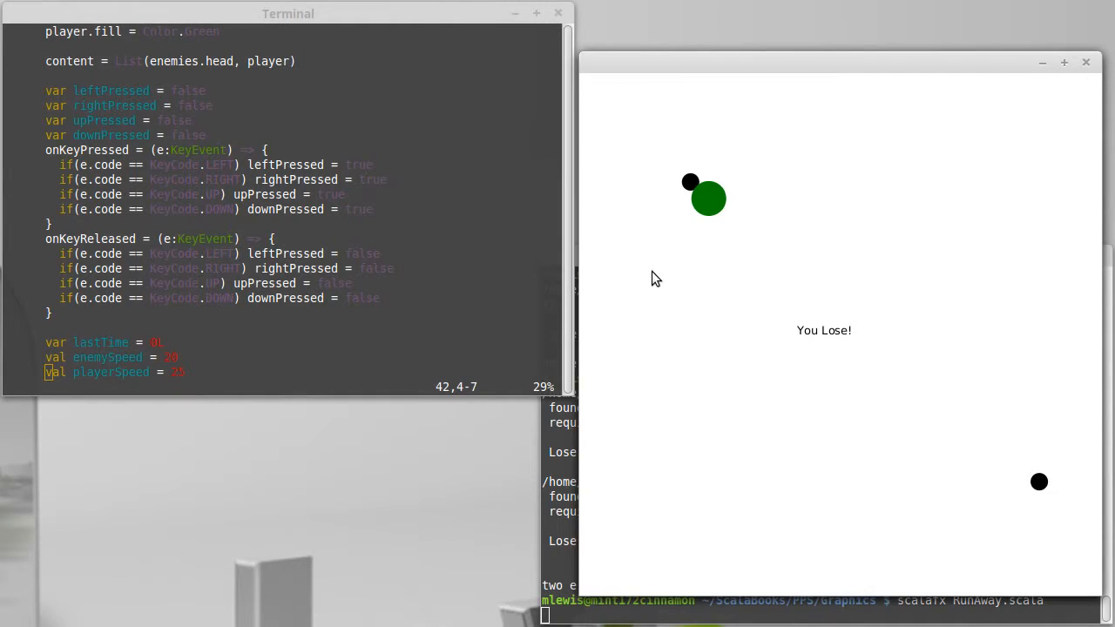
mouse_move(747, 174)
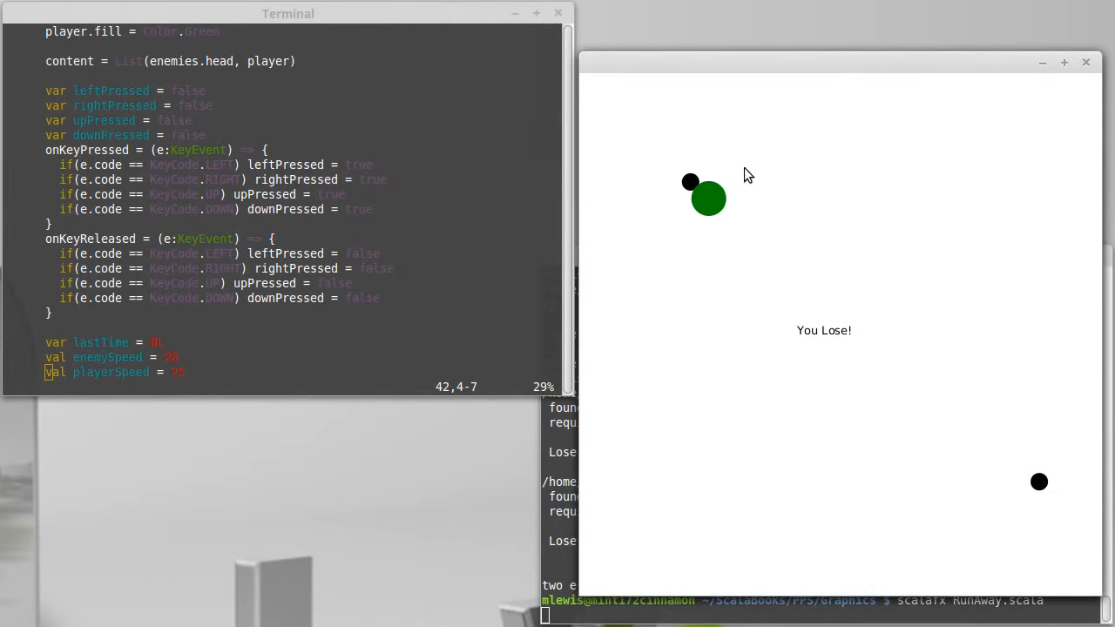
mouse_move(742, 241)
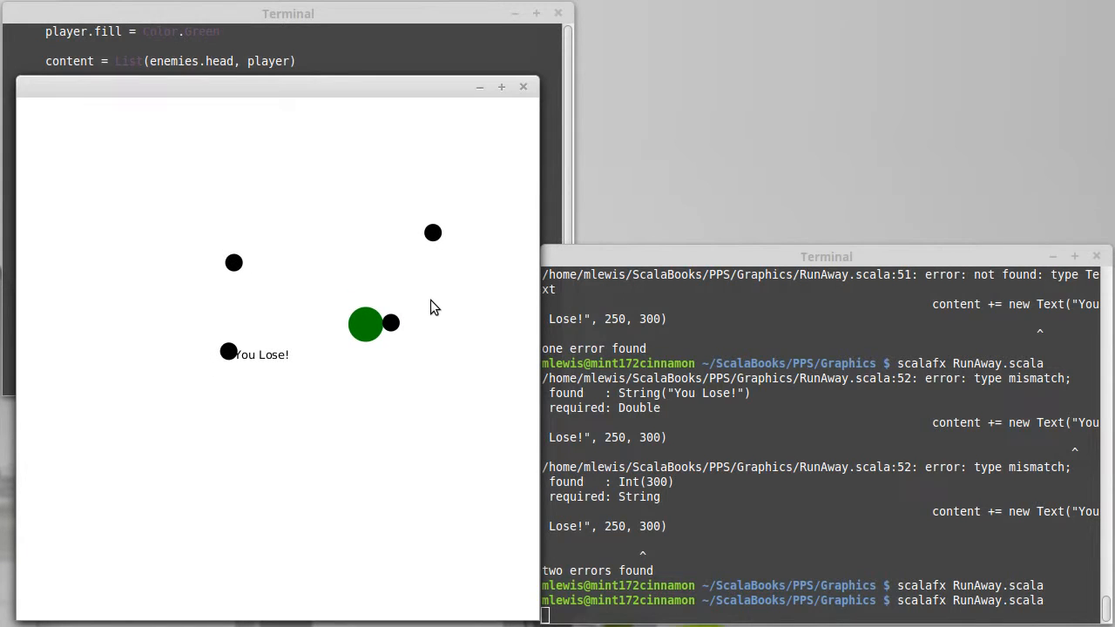
mouse_move(299, 369)
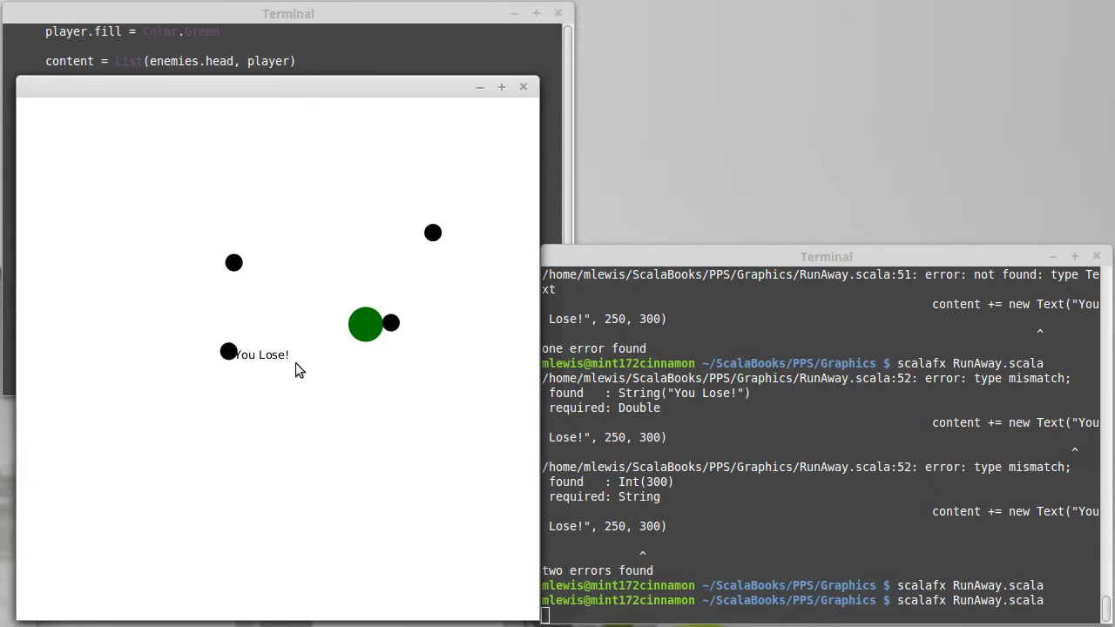
mouse_move(340, 381)
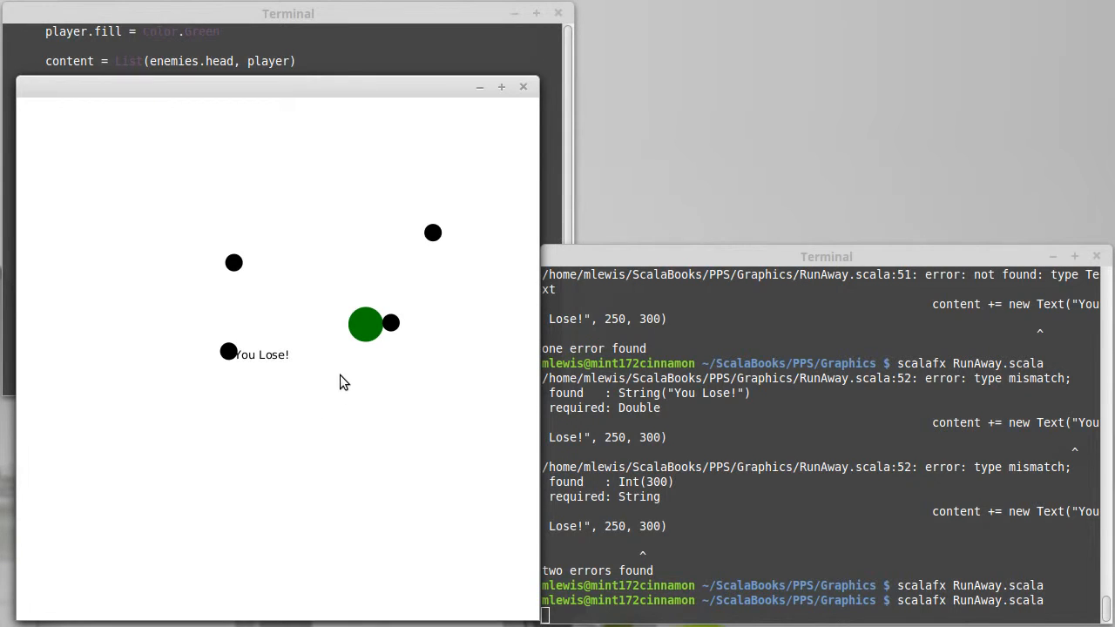
mouse_move(331, 258)
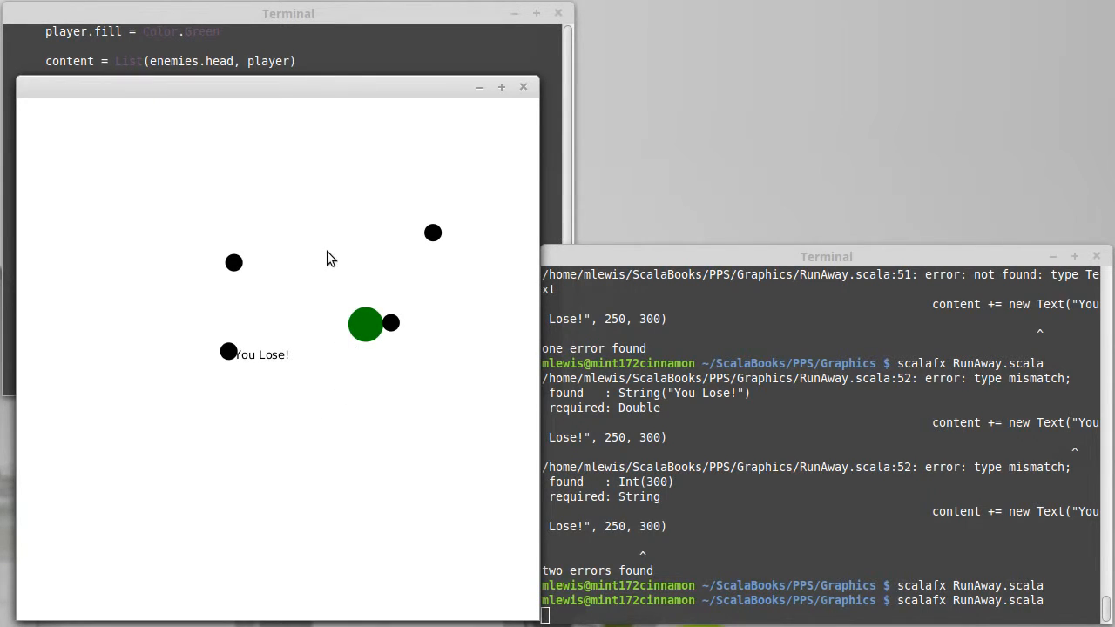
mouse_move(355, 172)
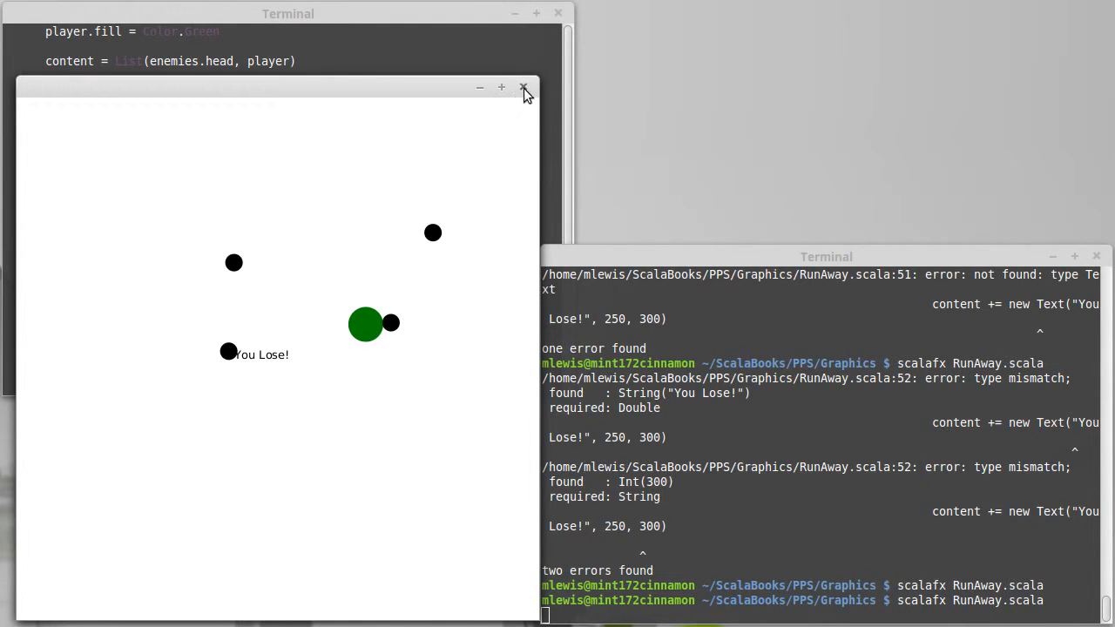
Close the game window after the You Lose! screen appears, returning to Vim
left_click(523, 87)
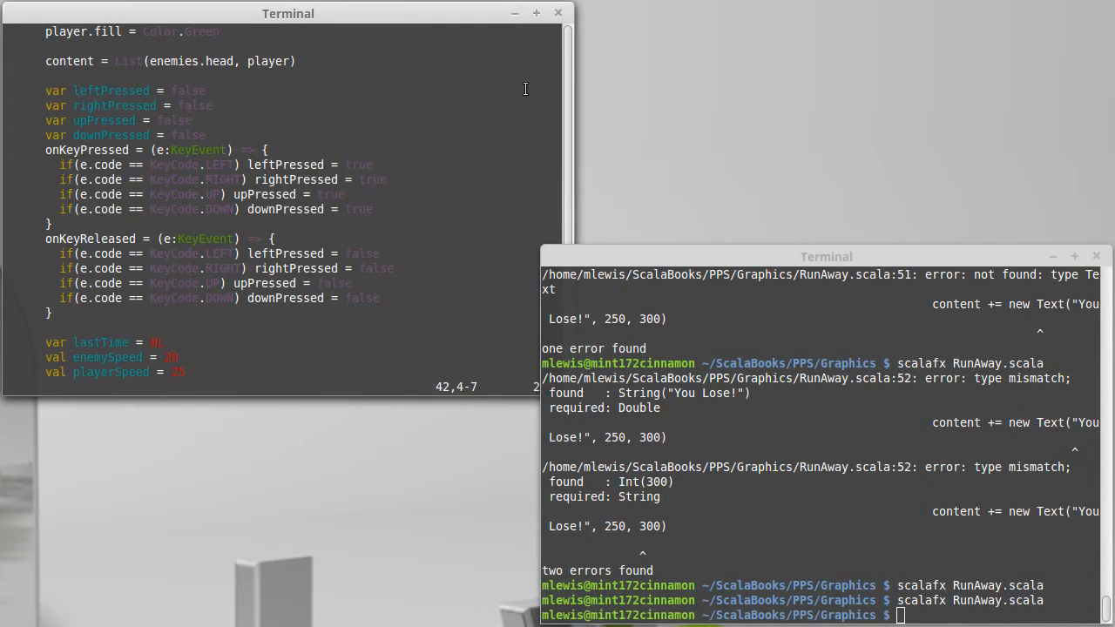